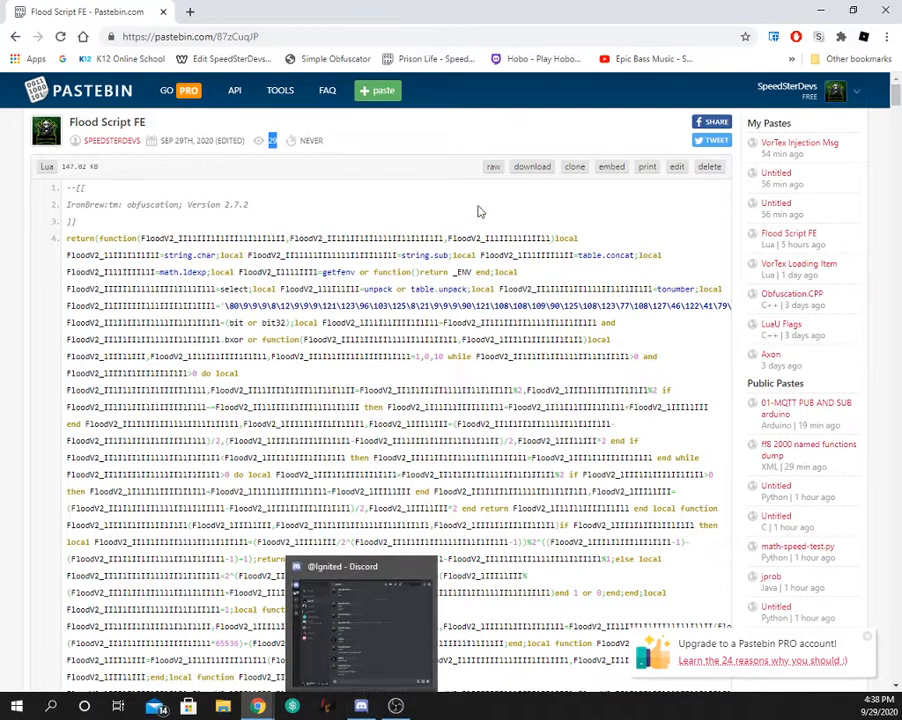
Step: View the Flood Script FE paste as raw text, then bring up the browser history
left_click(190, 37)
type("raw/")
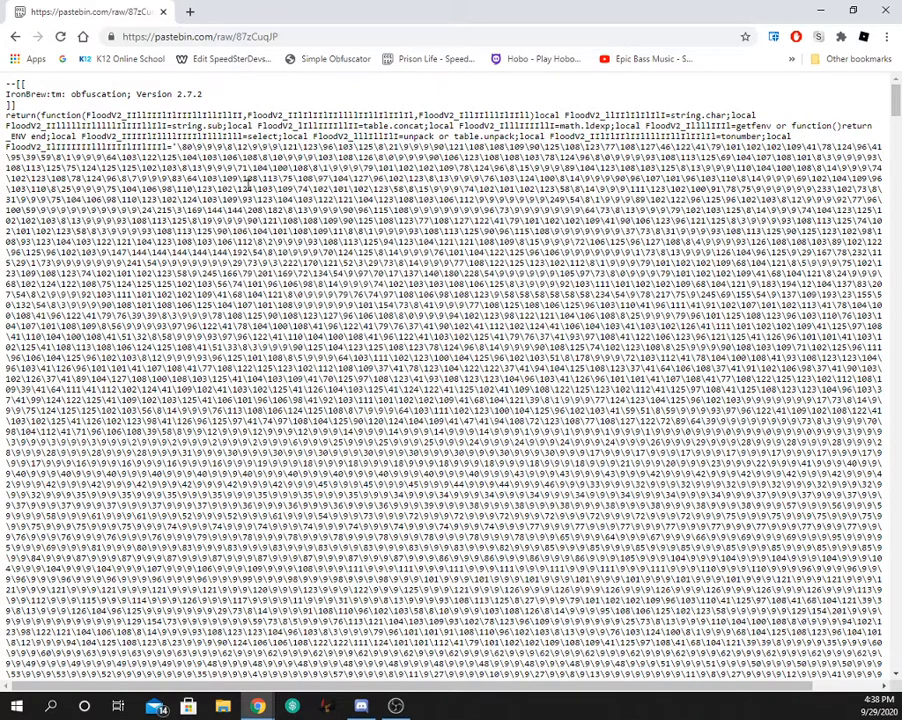
key("ctrl+a")
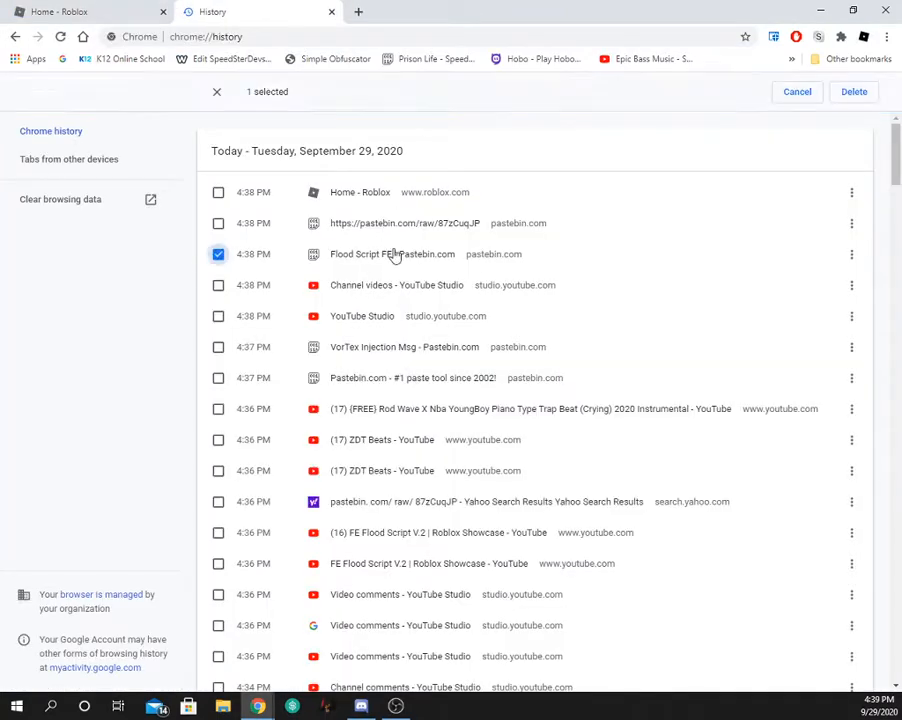
Step: Reopen 'Flood Script FE - Pastebin.com' from the history list
left_click(392, 253)
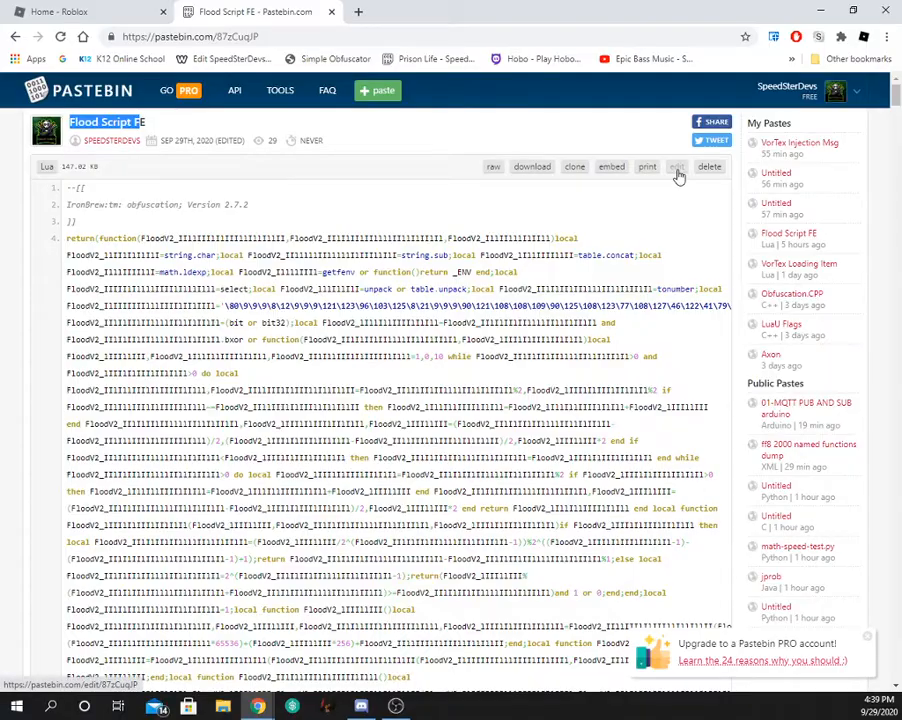
Step: Add the 50-views release note to the header comment and save as 'Flood Script FE V.2'
left_click(677, 166)
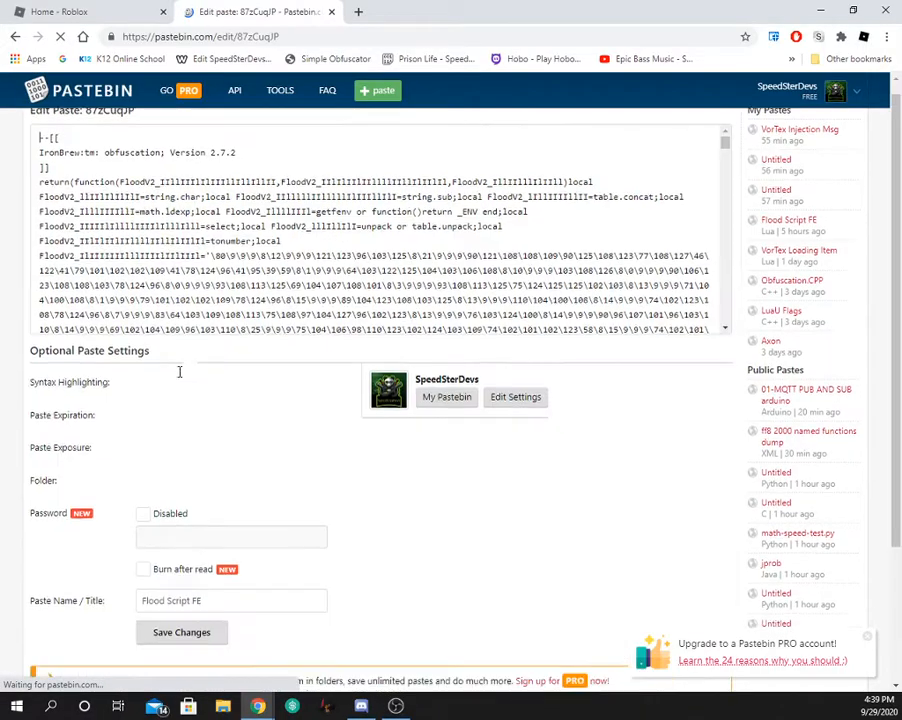
scroll("down", 3)
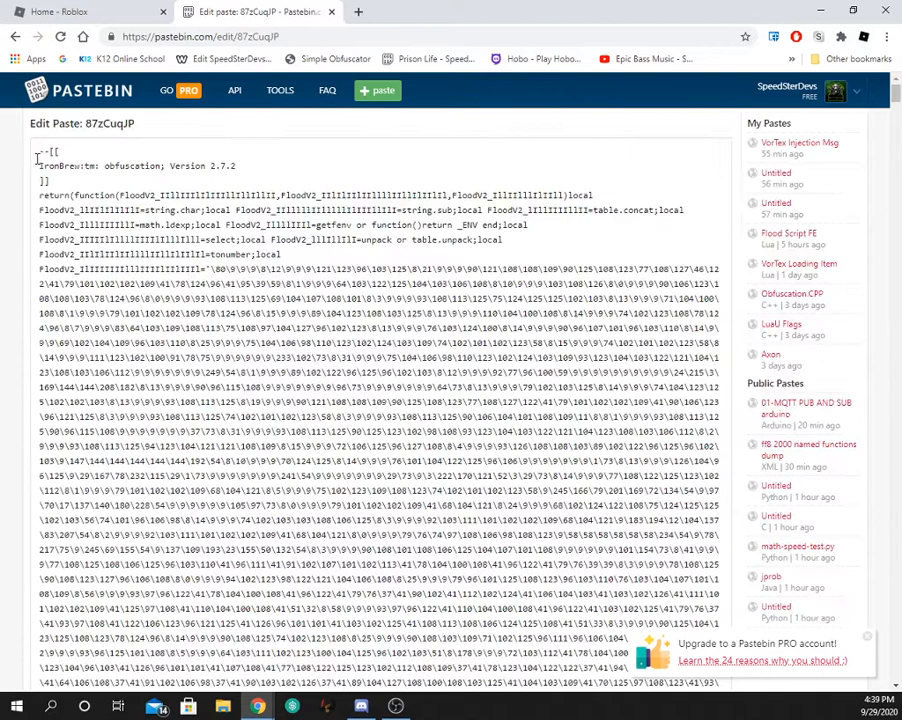
type("If we hit 50 Views,")
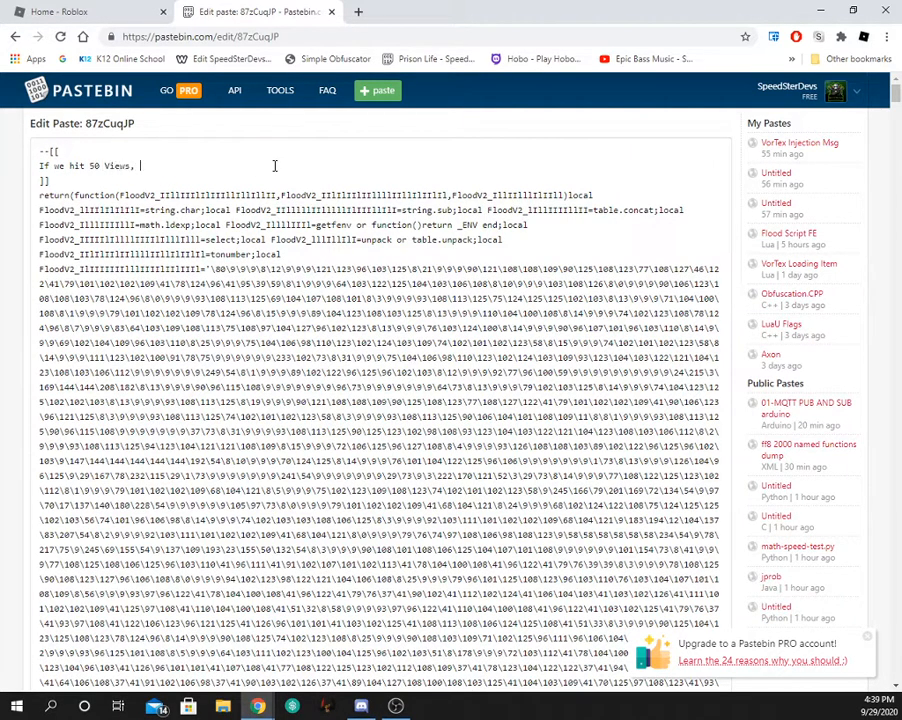
type("Ill Rleas")
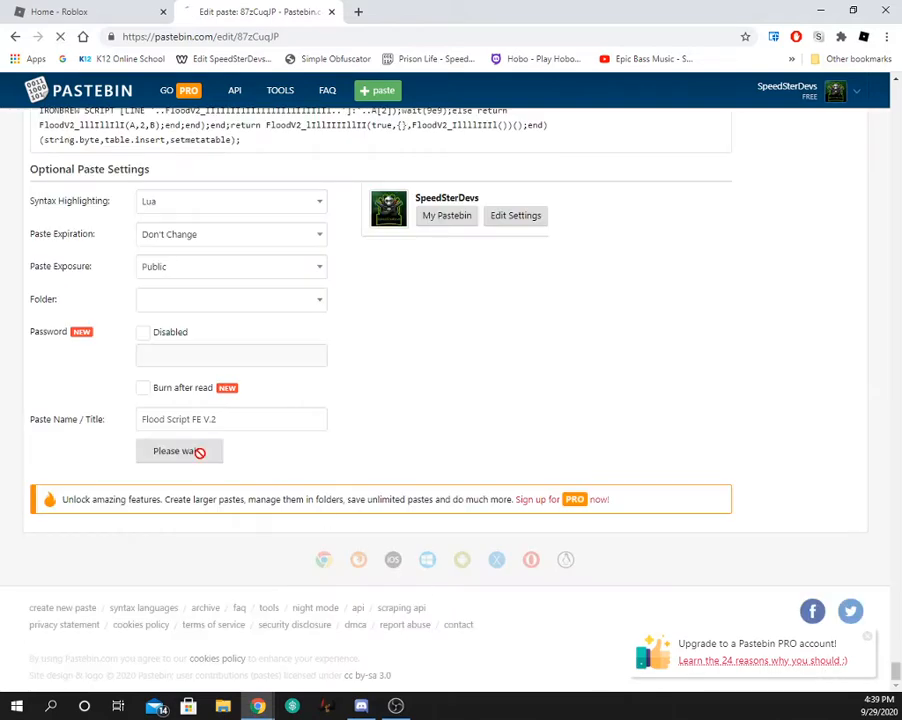
left_click(179, 451)
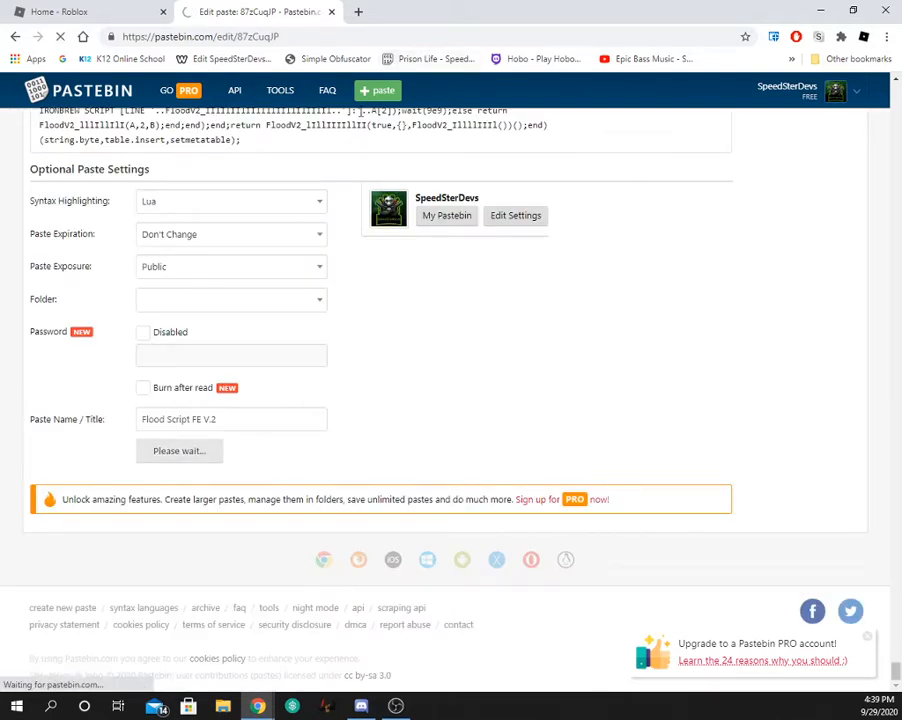
left_click(179, 451)
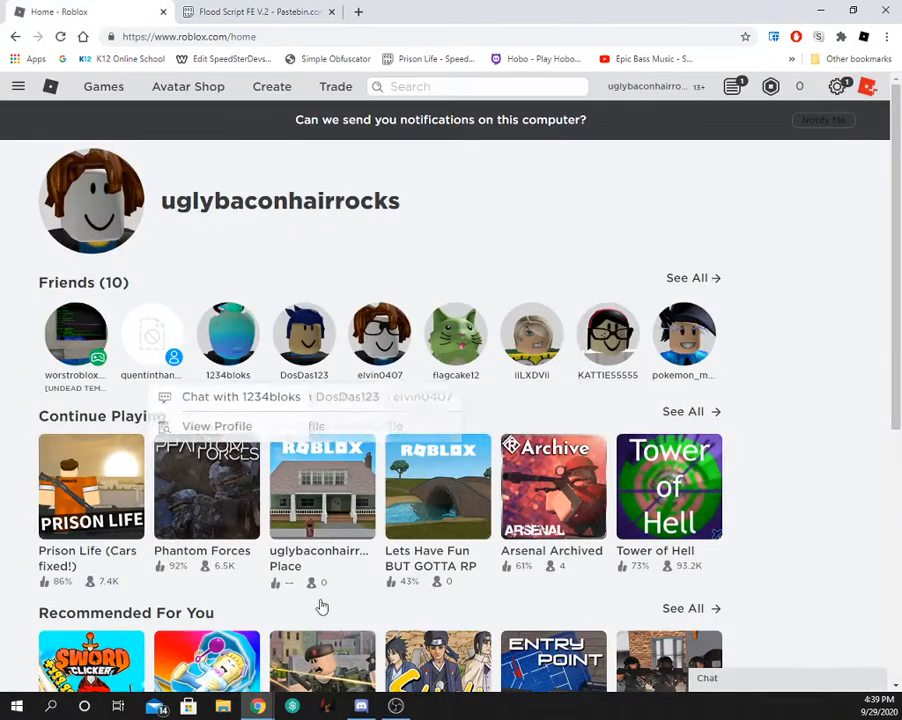
Step: Browse the Roblox Games catalogue into game tabs, ending on the Beat up simulator page
scroll("down", 3)
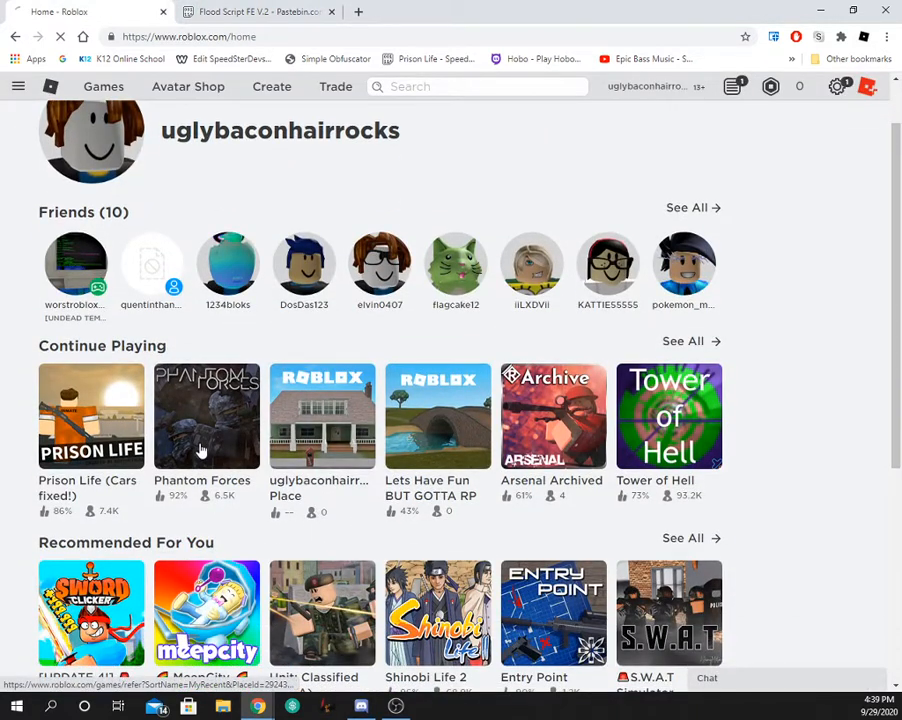
left_click(206, 416)
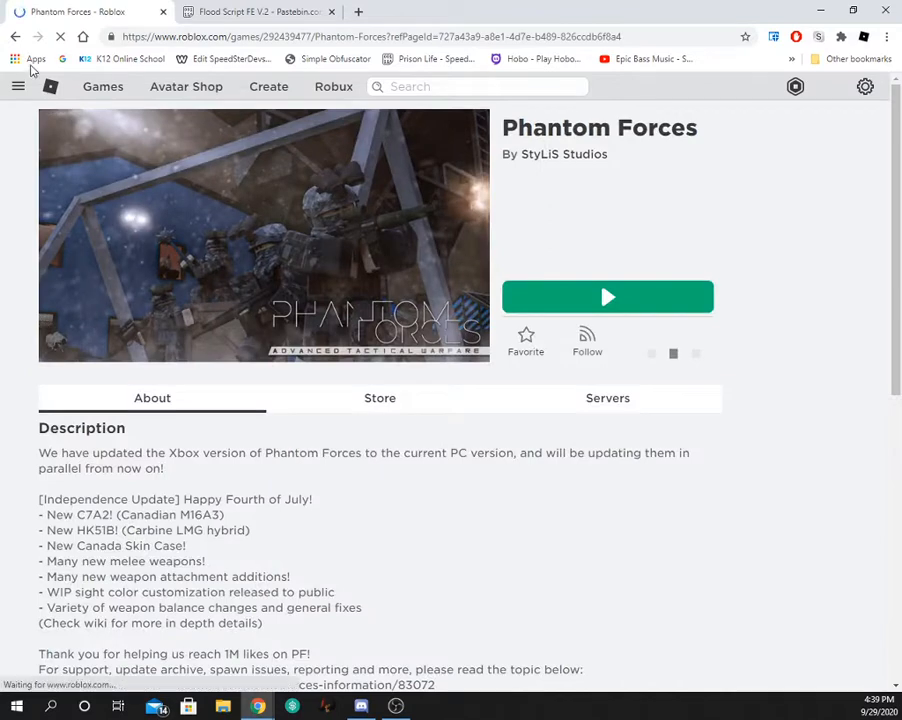
left_click(103, 86)
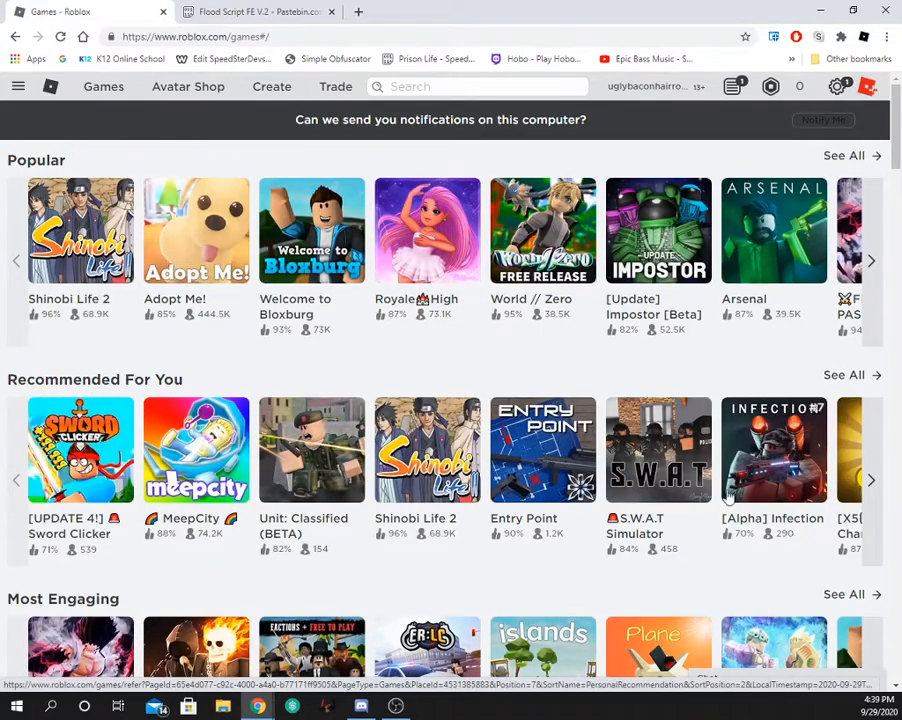
scroll("down", 3)
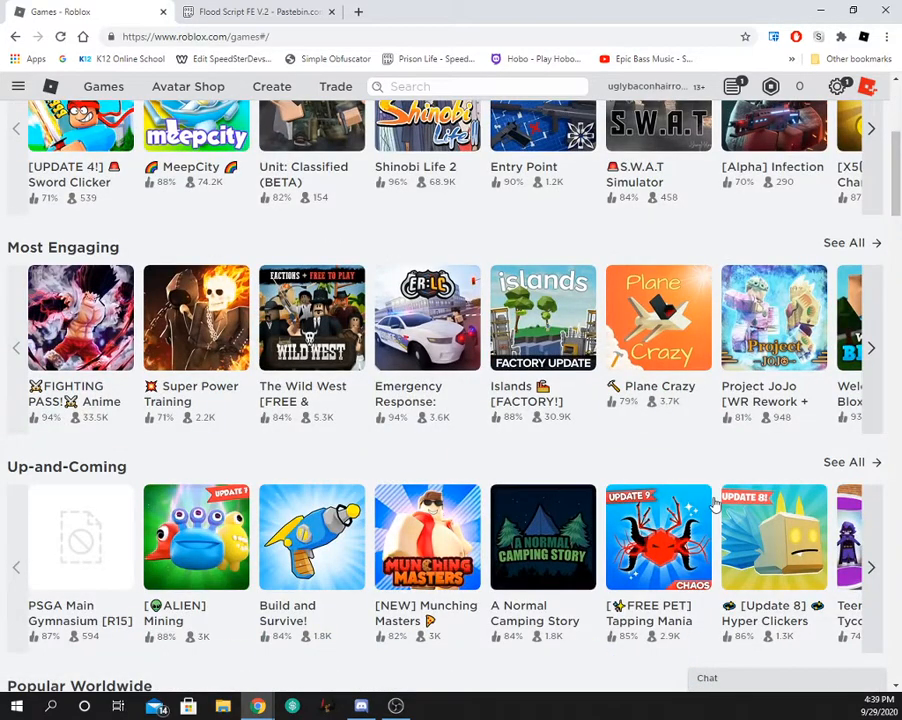
scroll("down", 3)
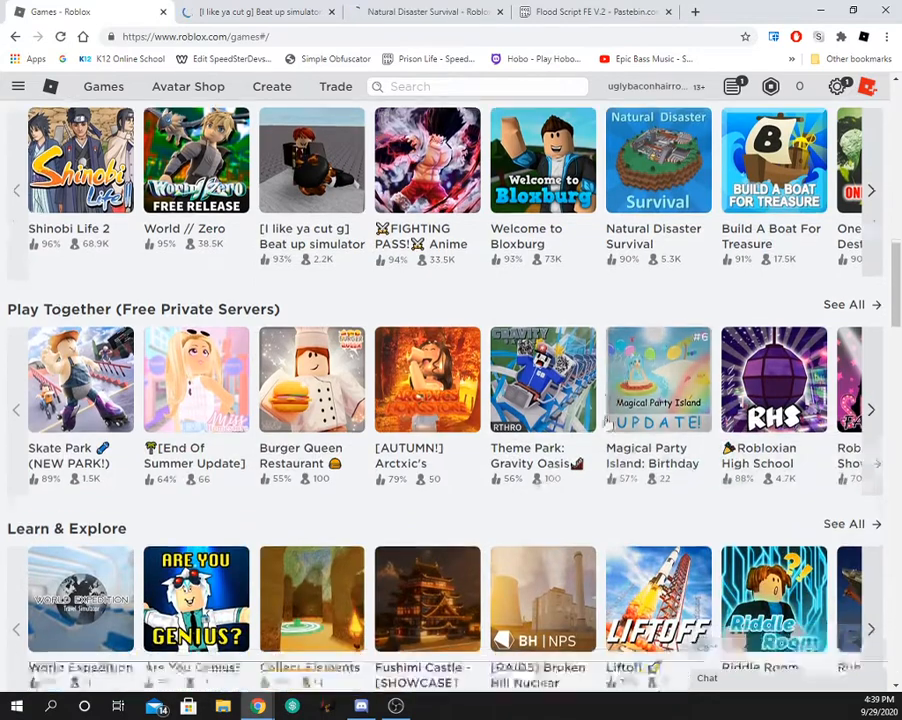
scroll("down", 3)
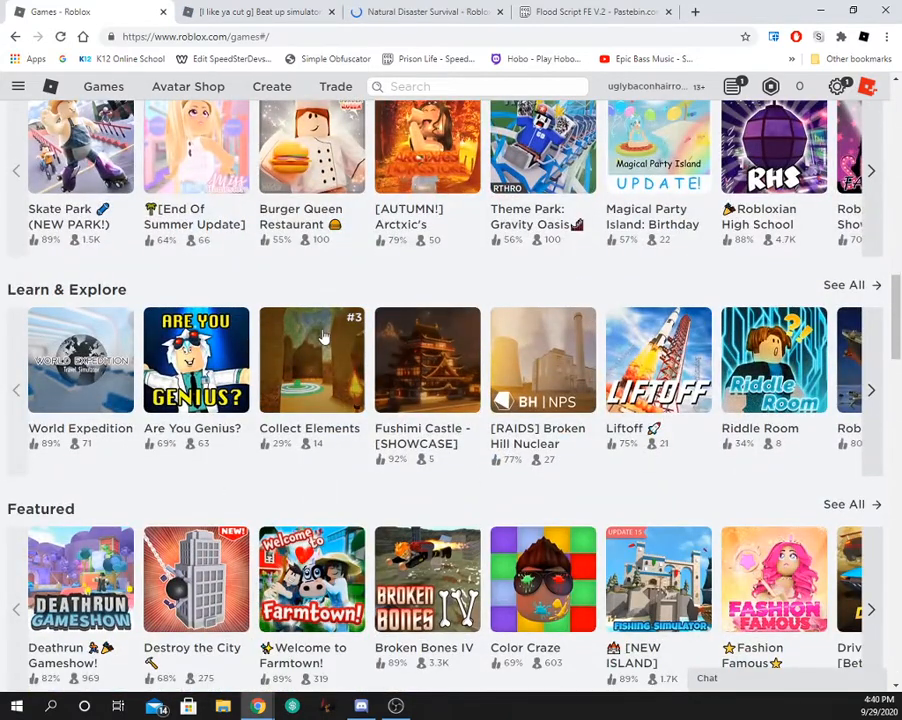
scroll("down", 3)
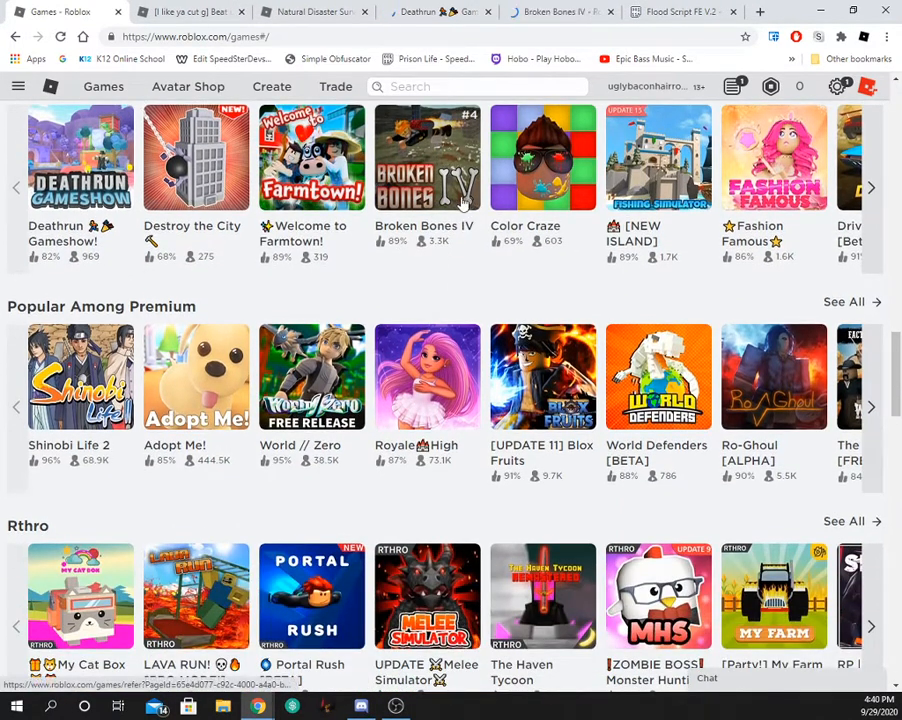
scroll("down", 3)
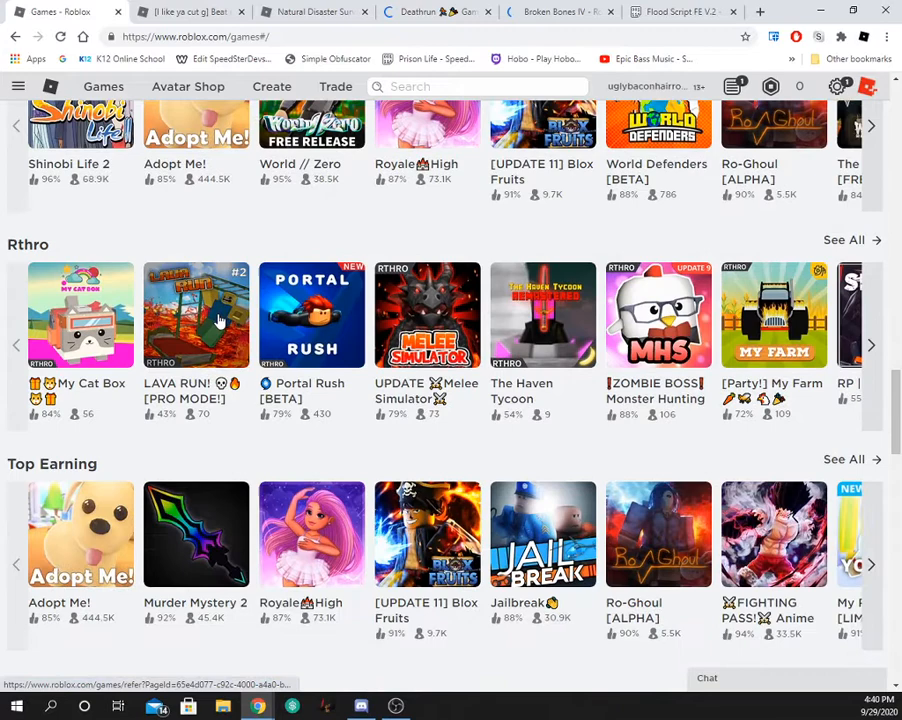
scroll("down", 3)
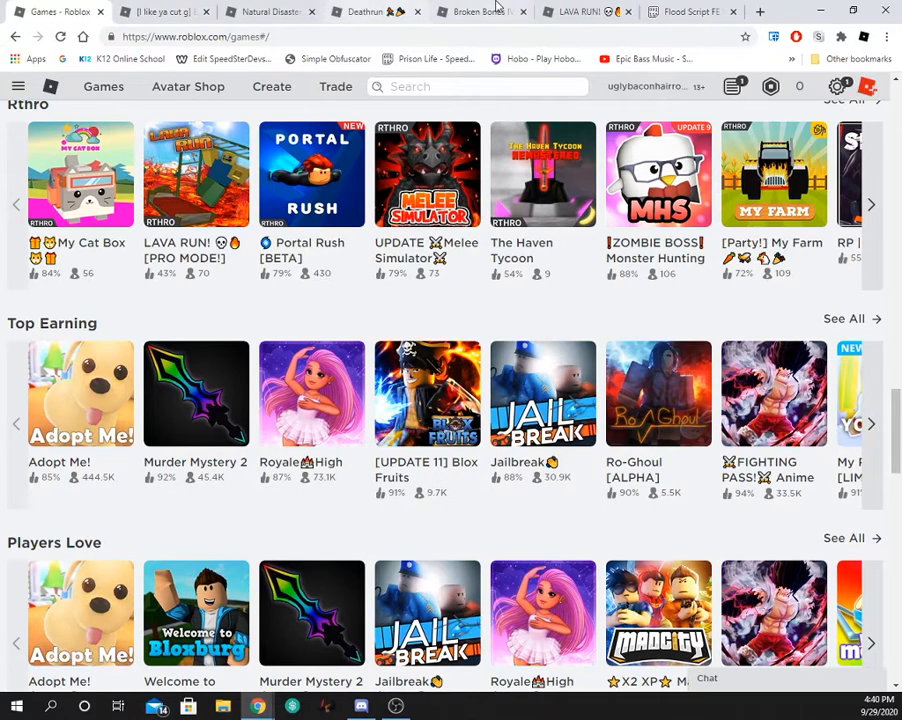
left_click(160, 11)
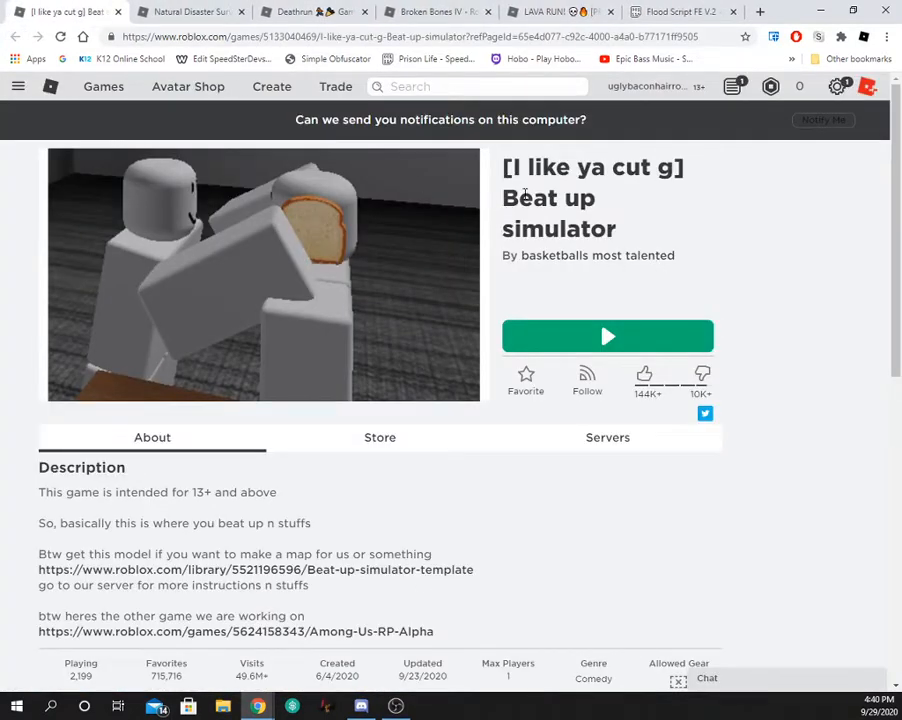
left_click(607, 336)
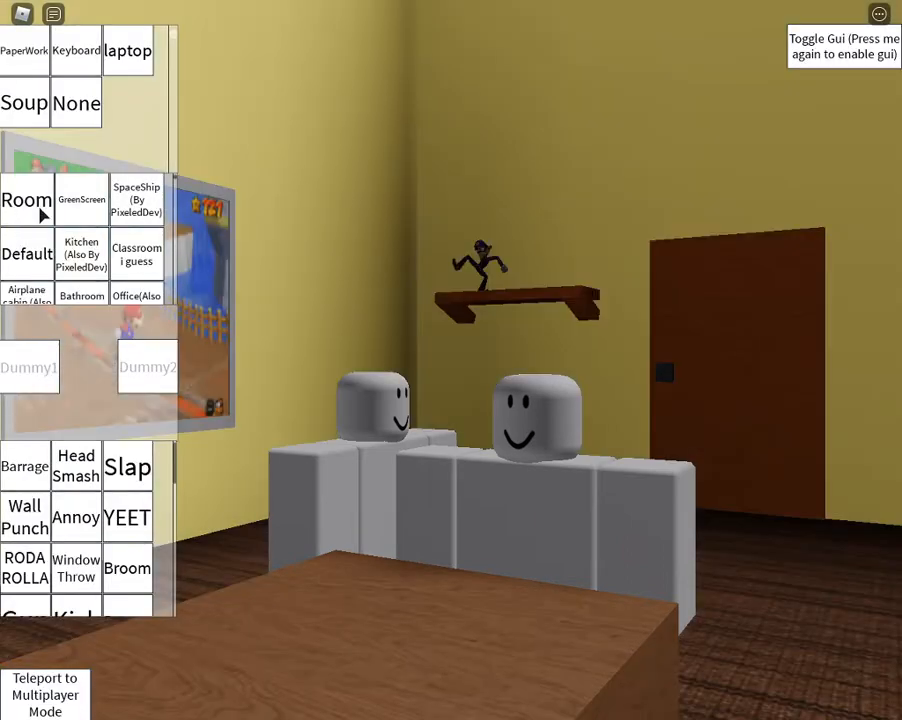
left_click(136, 199)
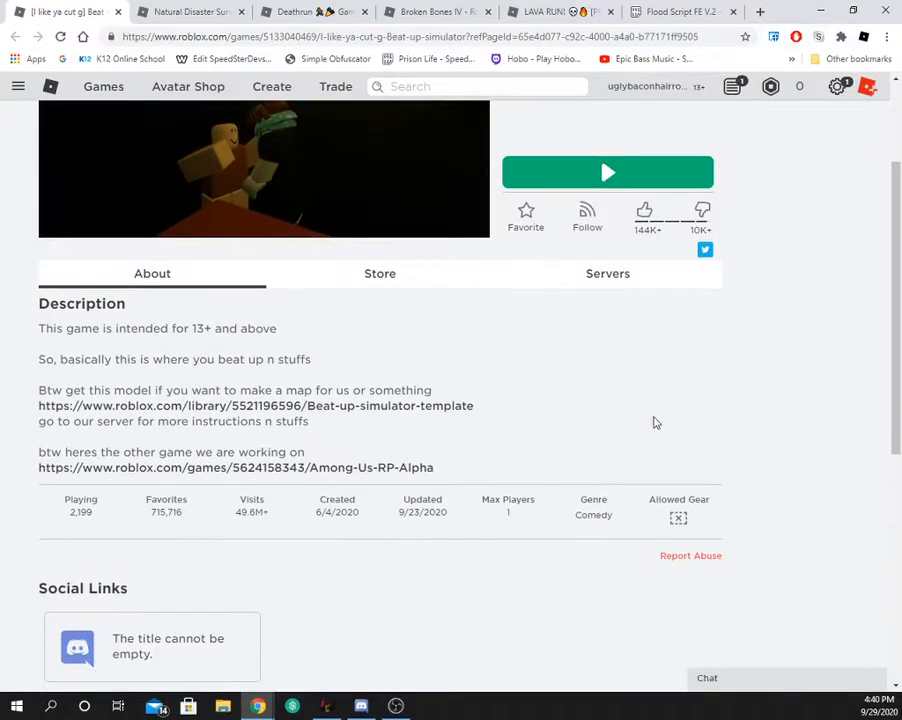
Step: Launch Murder Mystery 2, then look over the Deathrun and Broken Bones IV tabs
scroll("down", 3)
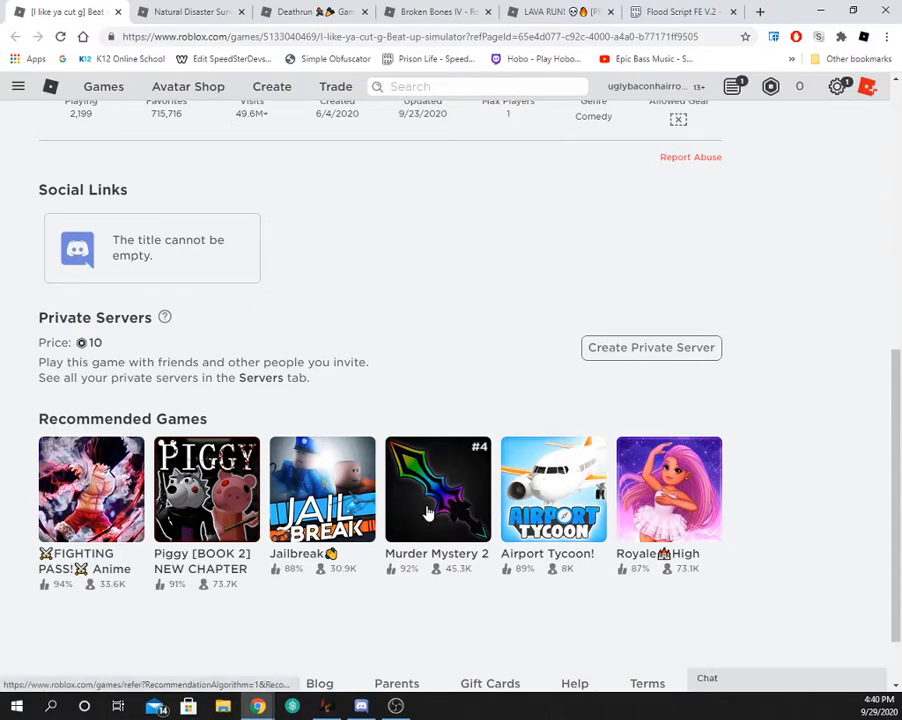
left_click(437, 489)
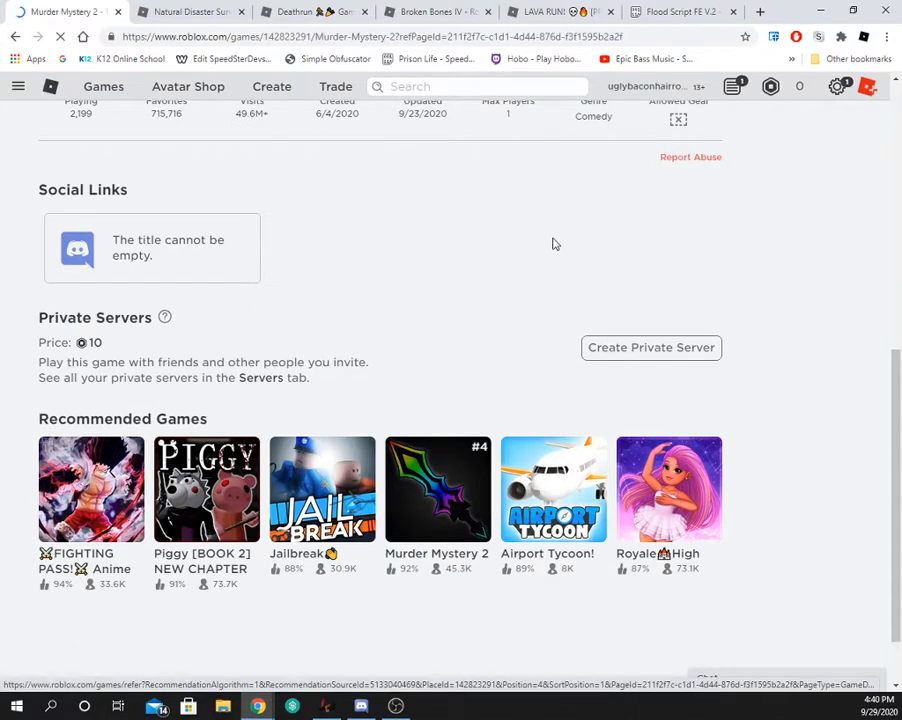
left_click(606, 336)
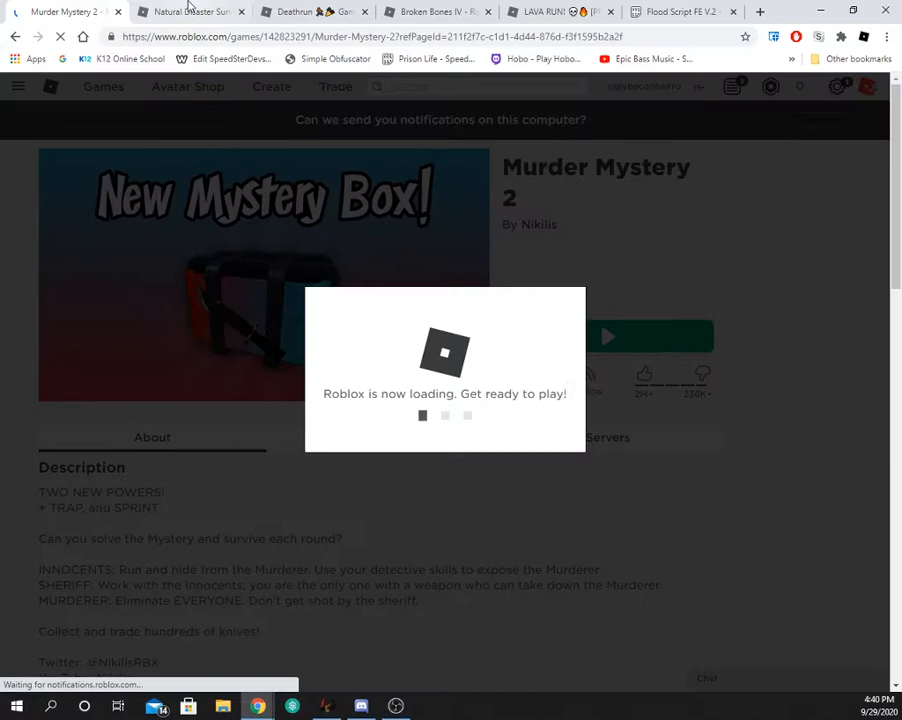
left_click(295, 11)
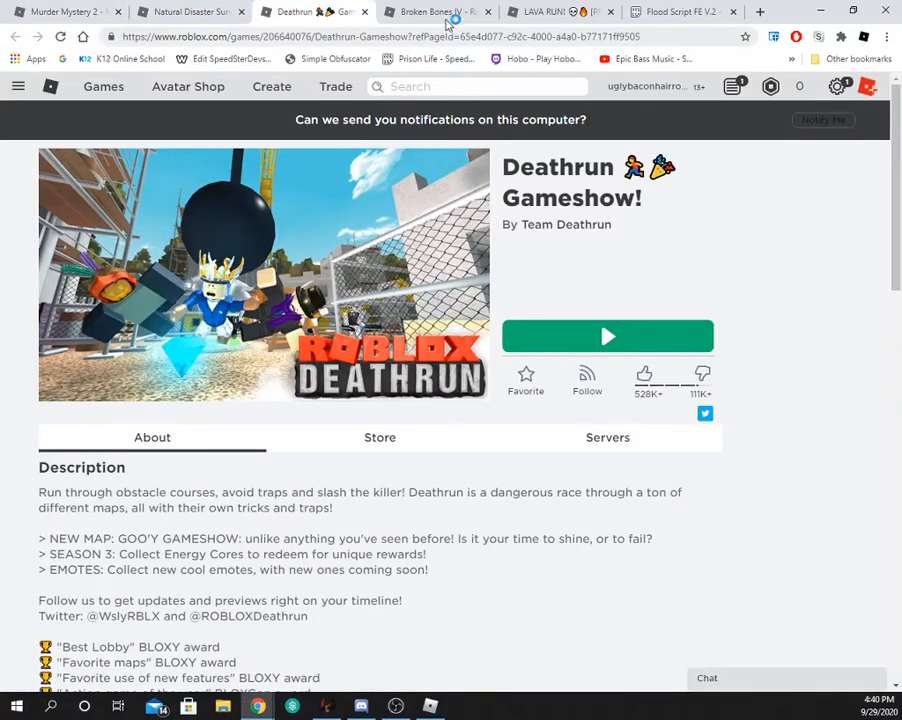
left_click(435, 11)
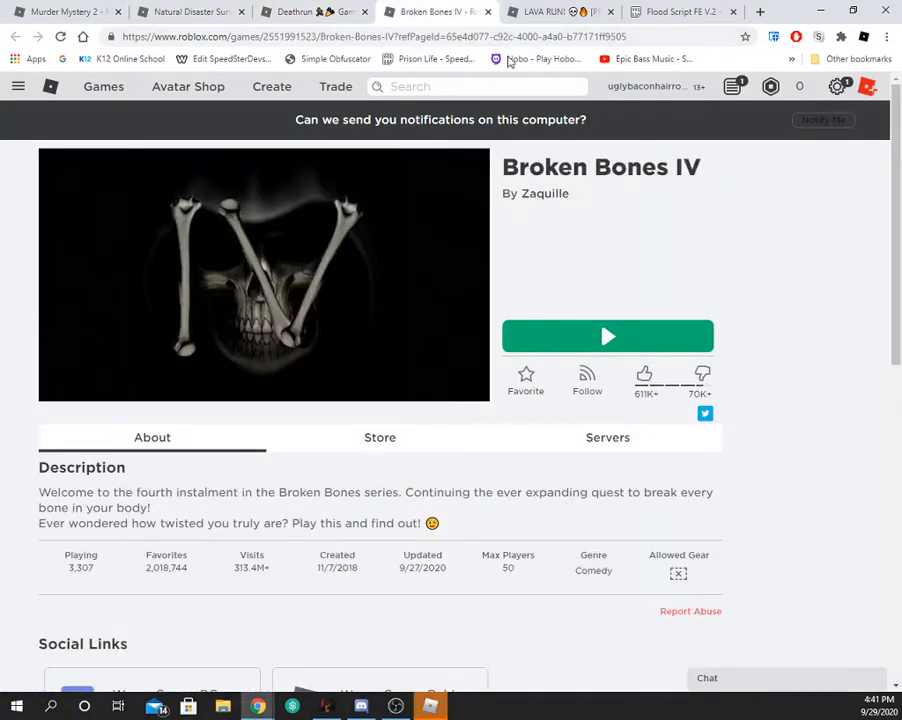
left_click(555, 11)
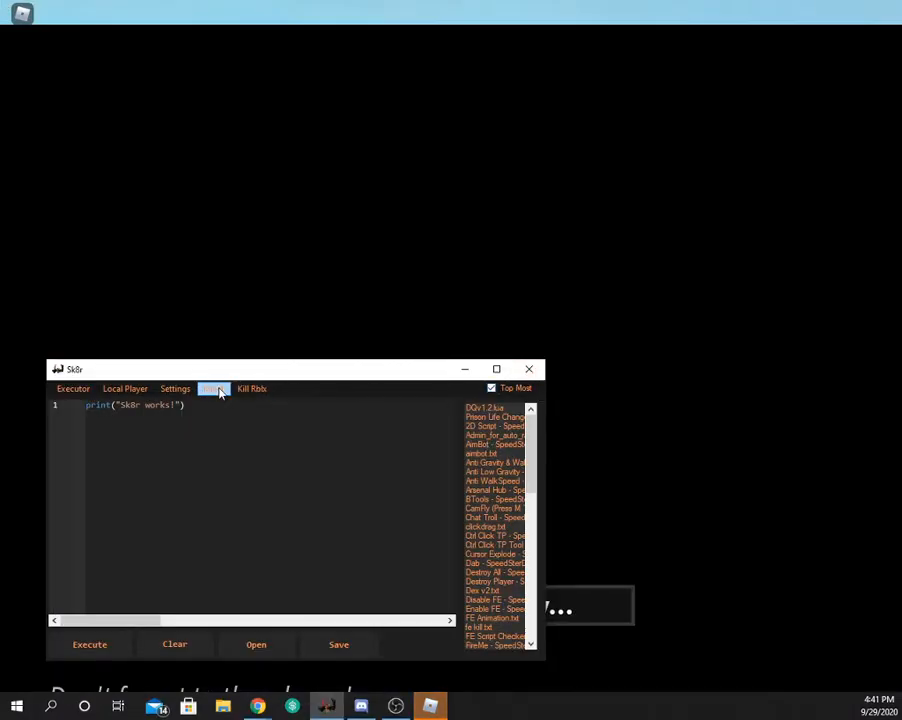
Step: Inject Sk8r into Roblox, clear its editor, and paste in the flood script
left_click(213, 388)
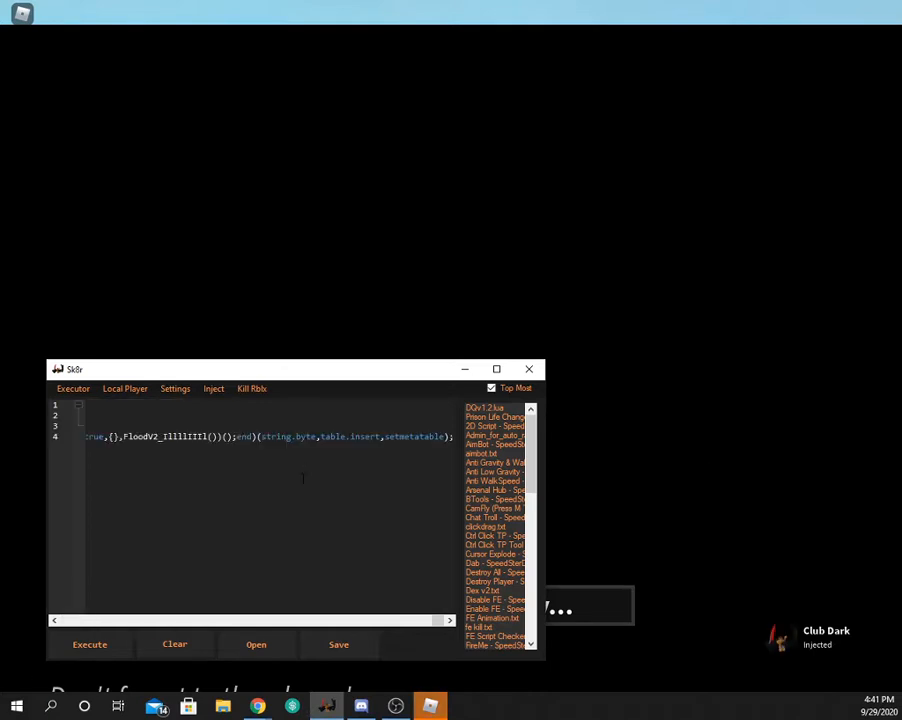
left_click(174, 644)
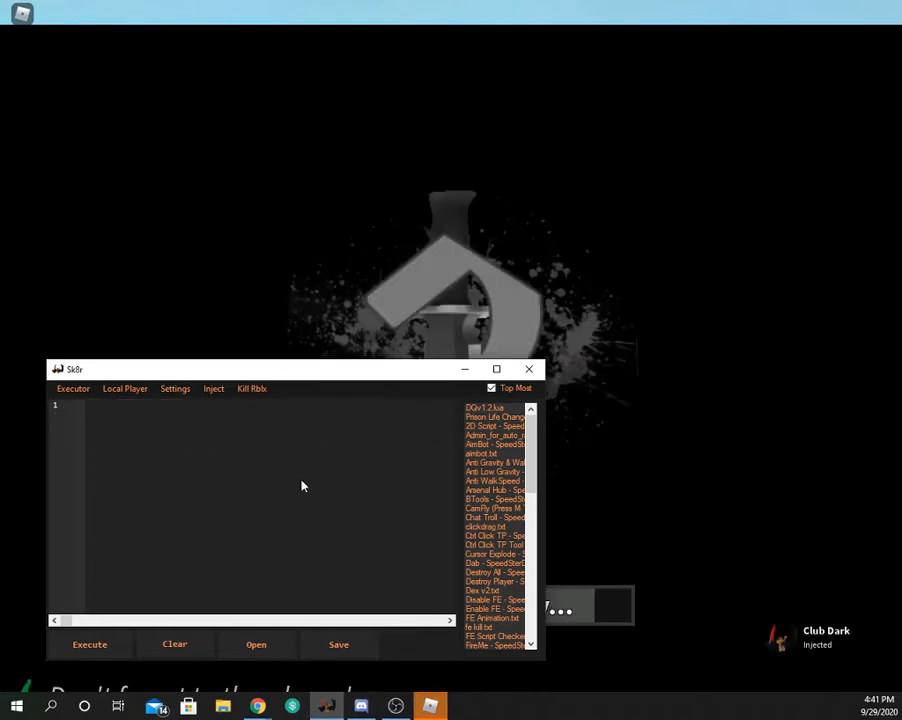
right_click(303, 485)
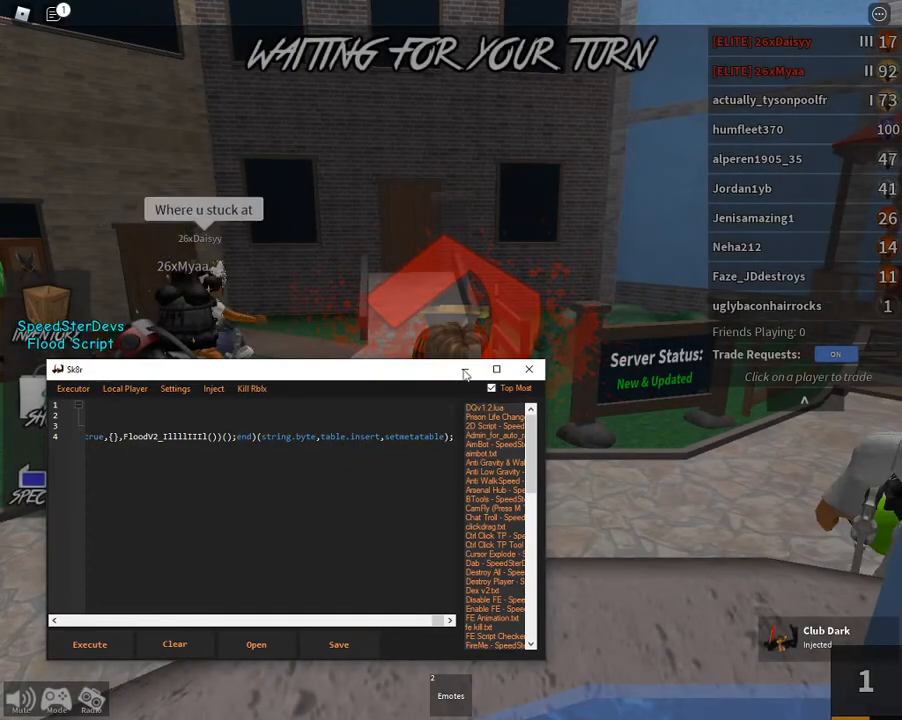
Step: Hide Sk8r and toggle the Flood Map and Unflood Map buttons in Murder Mystery 2
left_click(529, 369)
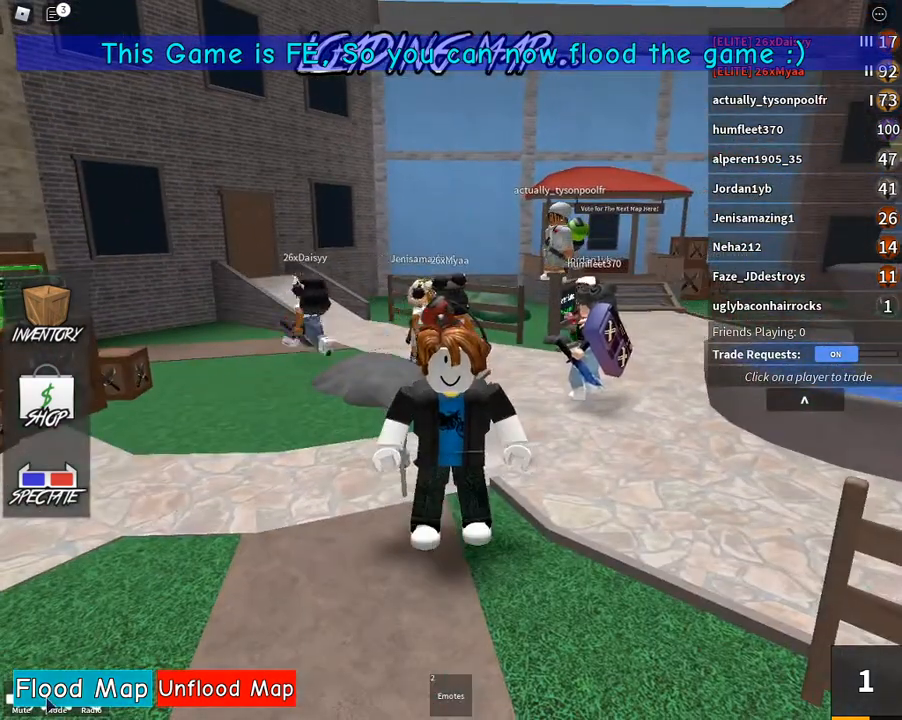
left_click(81, 688)
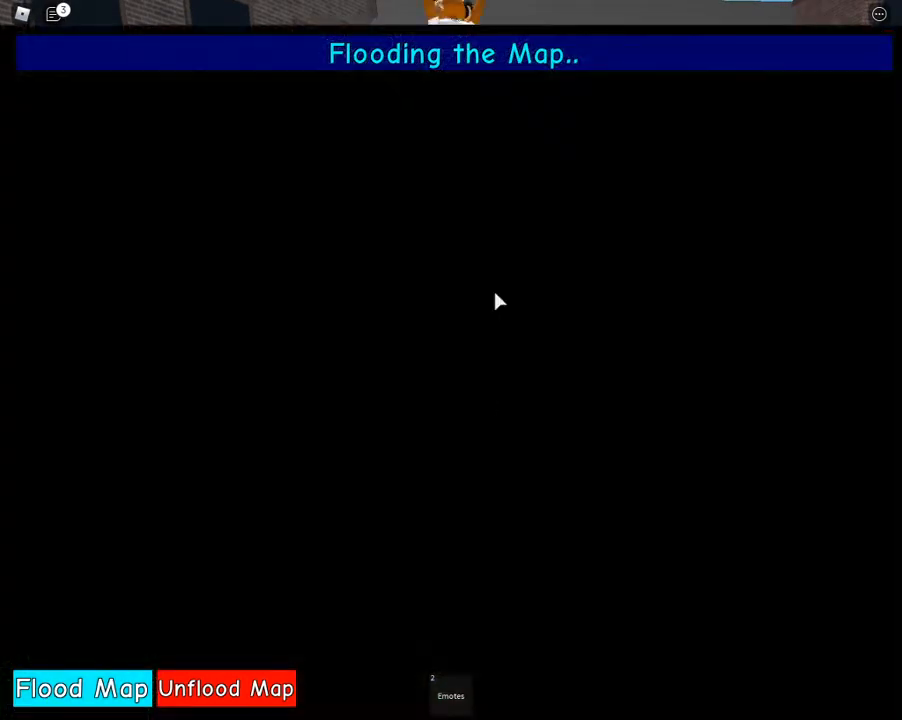
left_click(225, 688)
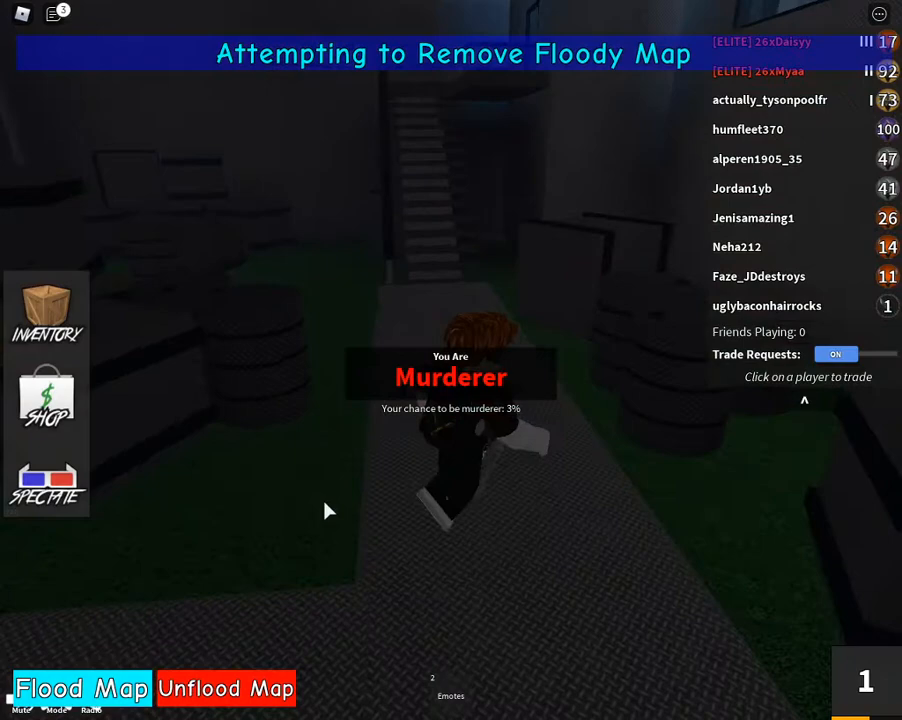
left_click(225, 688)
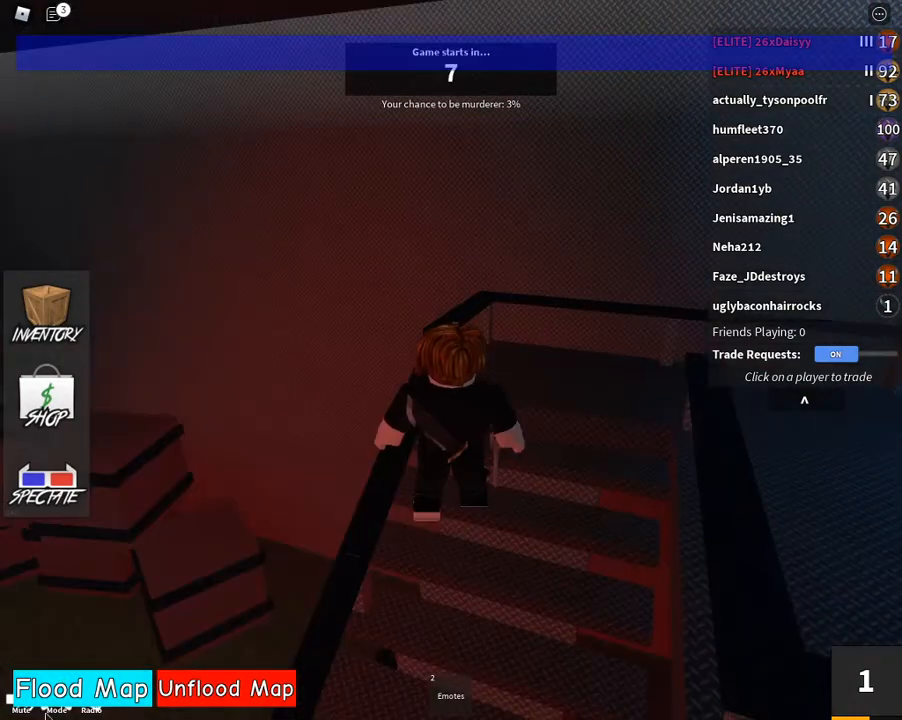
left_click(81, 688)
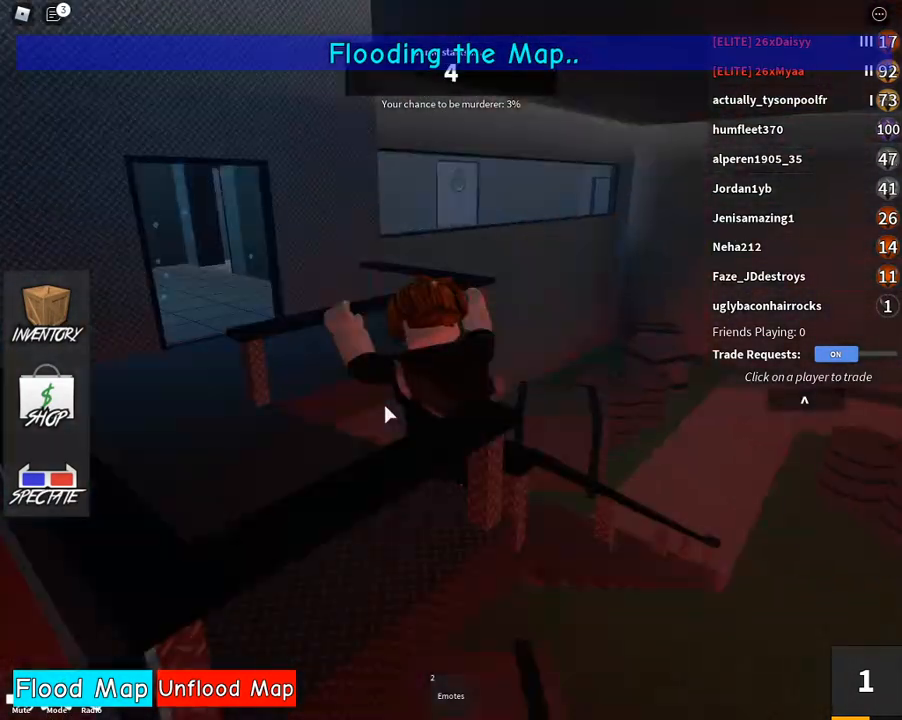
left_click(83, 688)
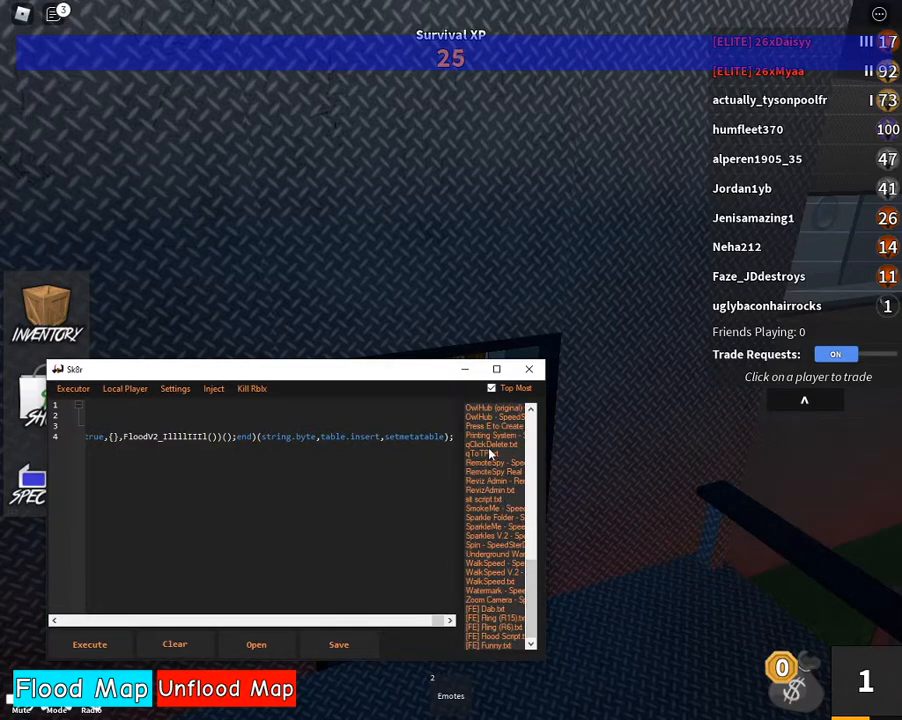
Step: Load and execute qClickDelete.txt in Sk8r, then flood the new map
left_click(491, 443)
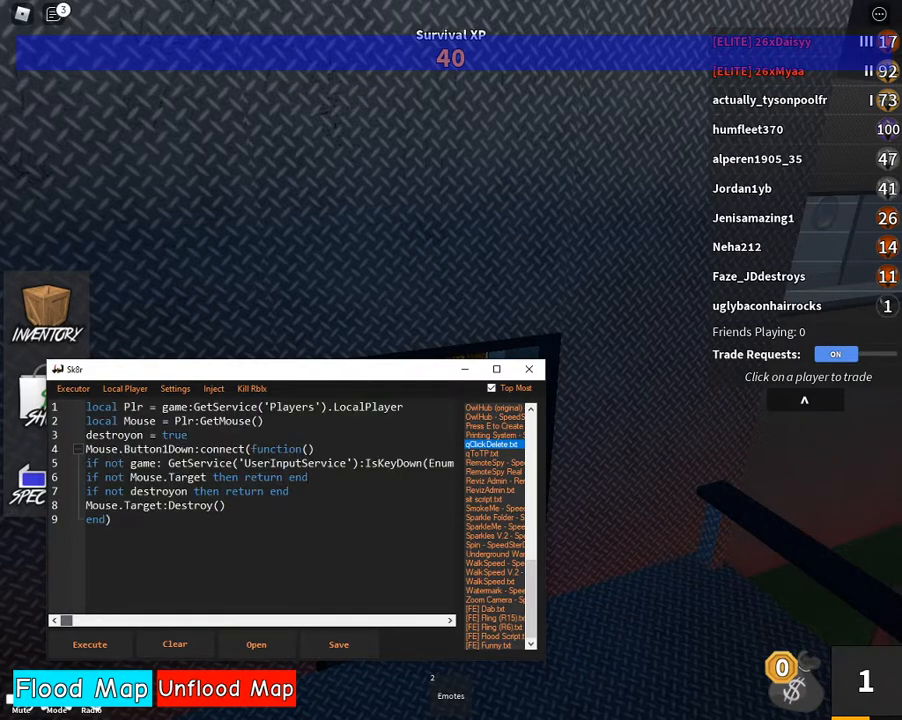
left_click(90, 644)
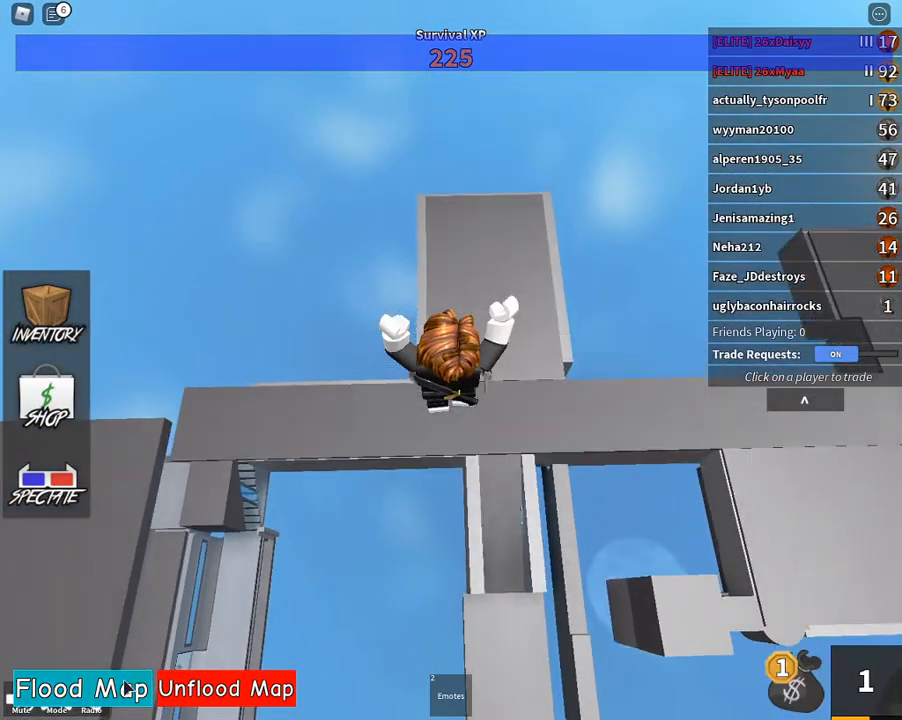
left_click(84, 688)
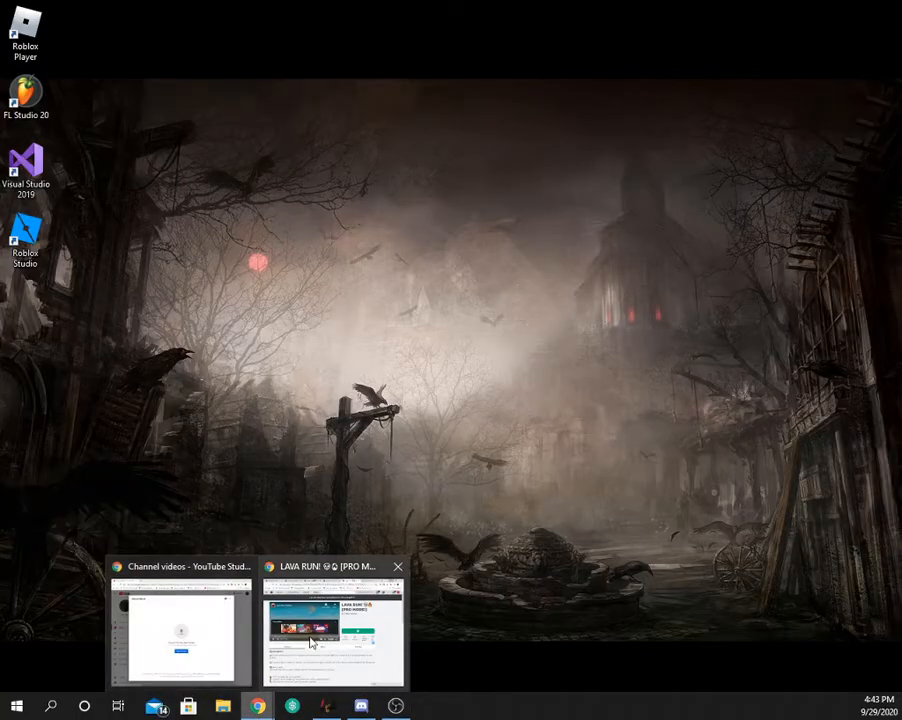
Step: Return to Chrome and press Play on the Natural Disaster Survival page
left_click(333, 630)
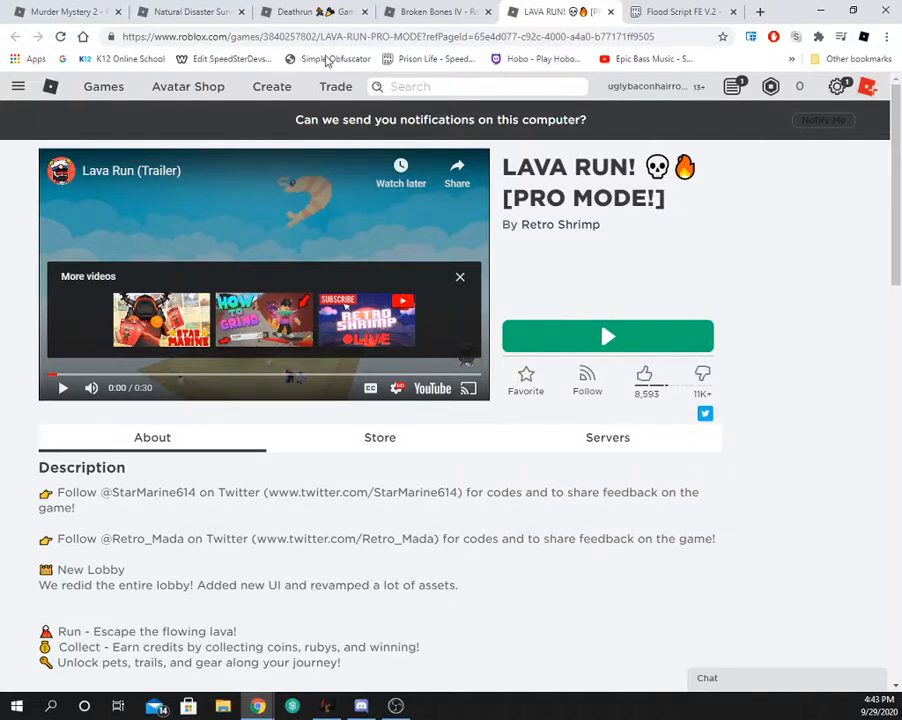
left_click(70, 11)
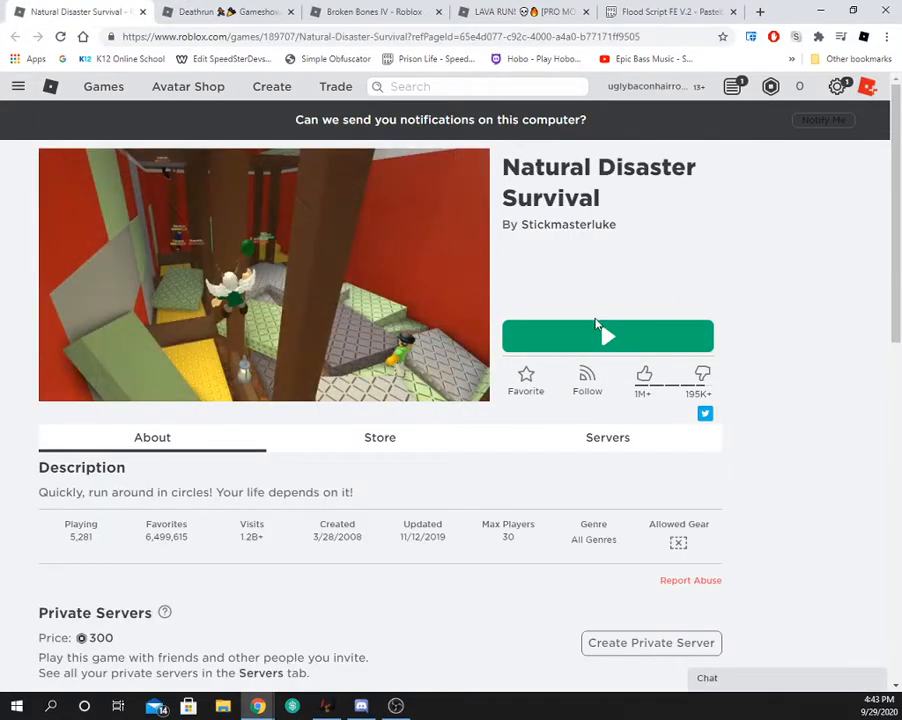
left_click(607, 336)
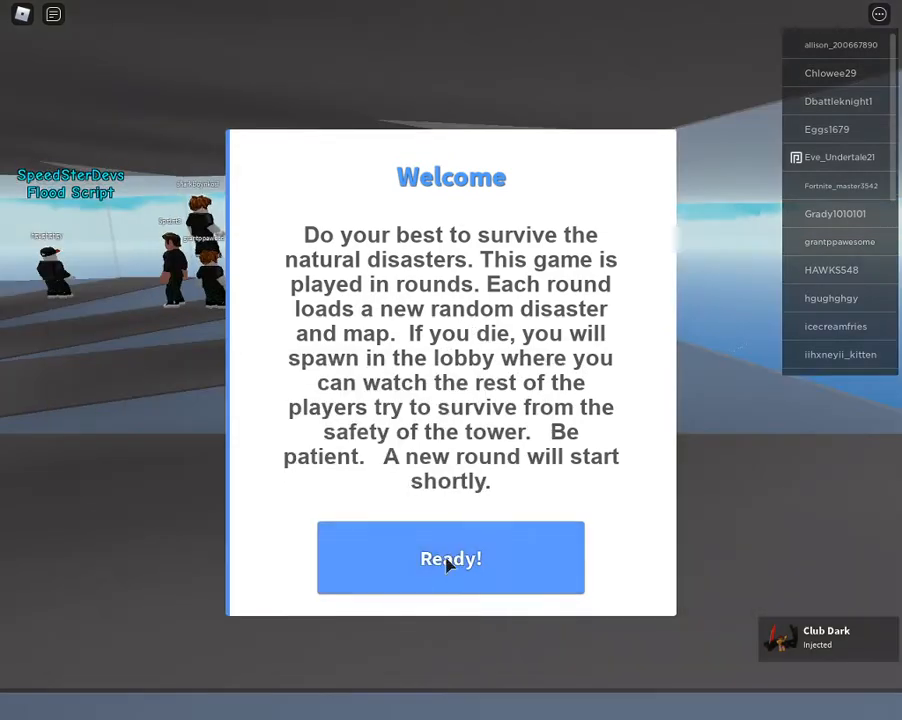
Step: Dismiss the welcome message and alternate Flood Map and Unflood Map on the island map
left_click(450, 558)
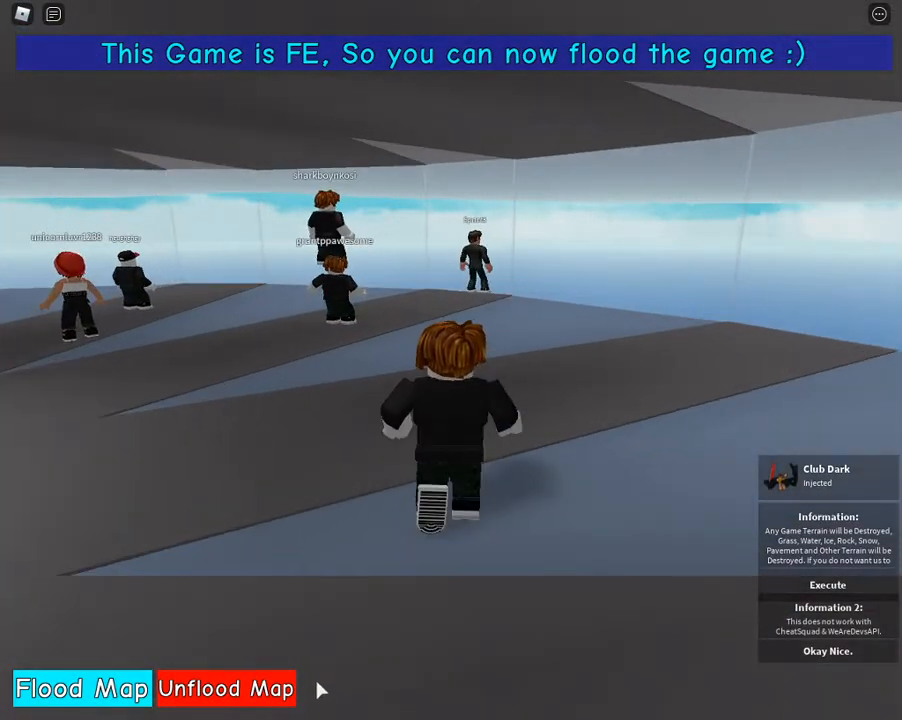
left_click(82, 688)
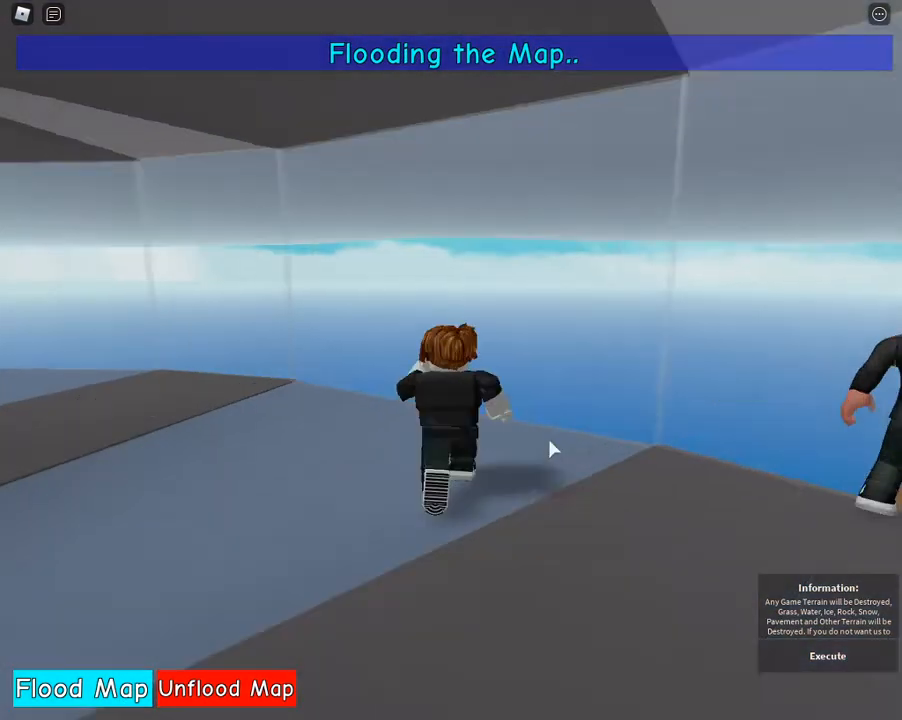
left_click(827, 655)
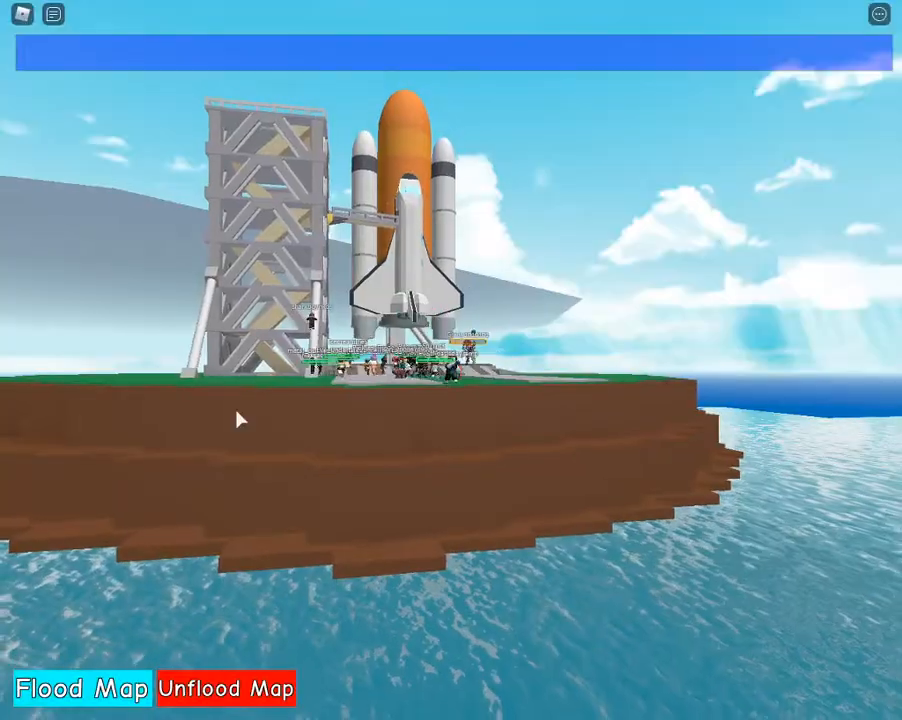
left_click(82, 688)
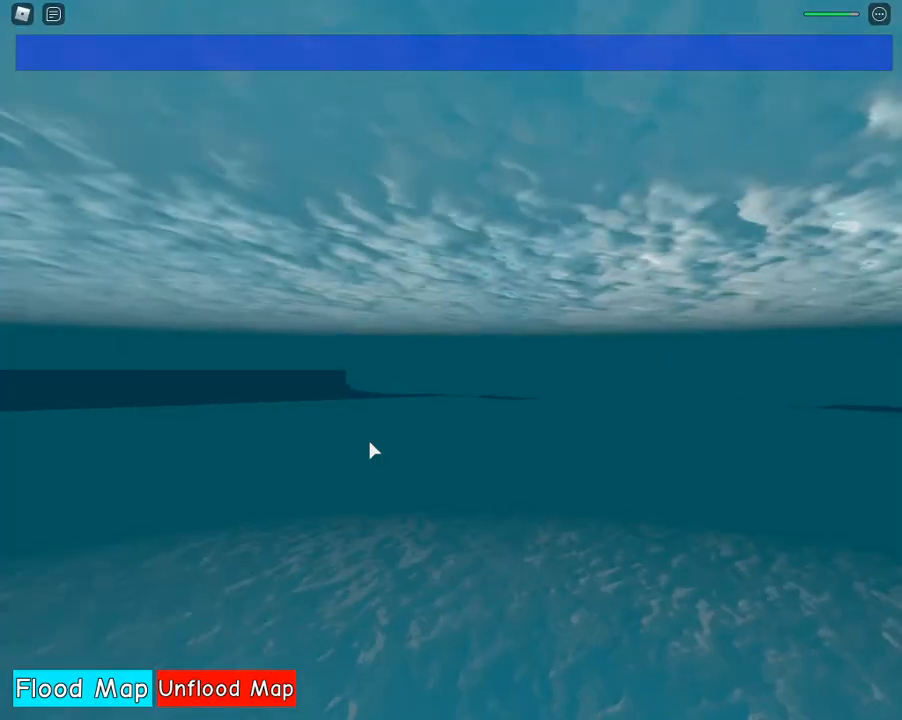
left_click(224, 688)
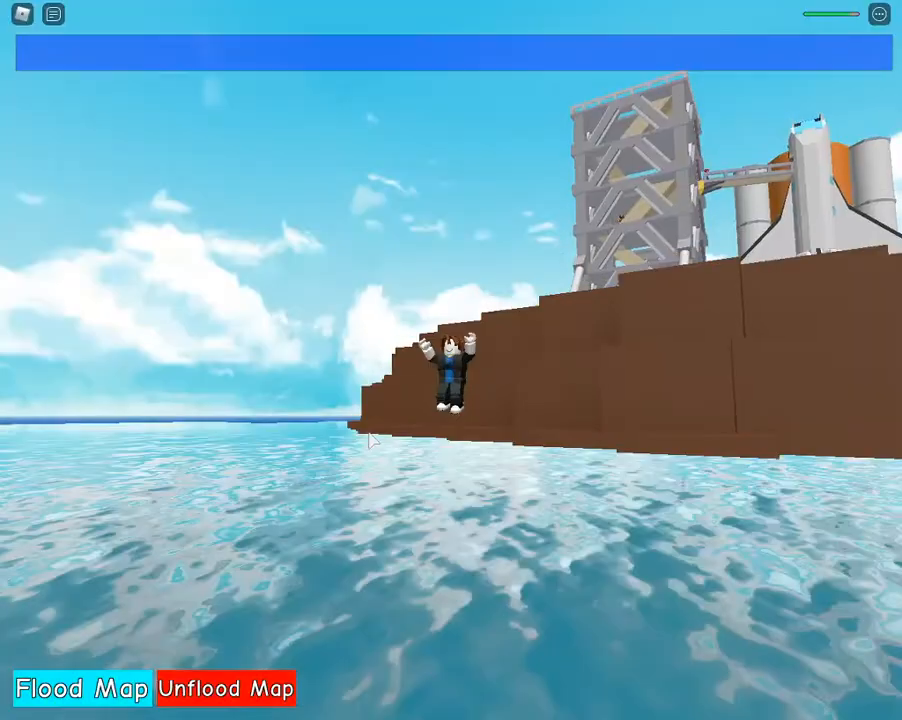
left_click(82, 688)
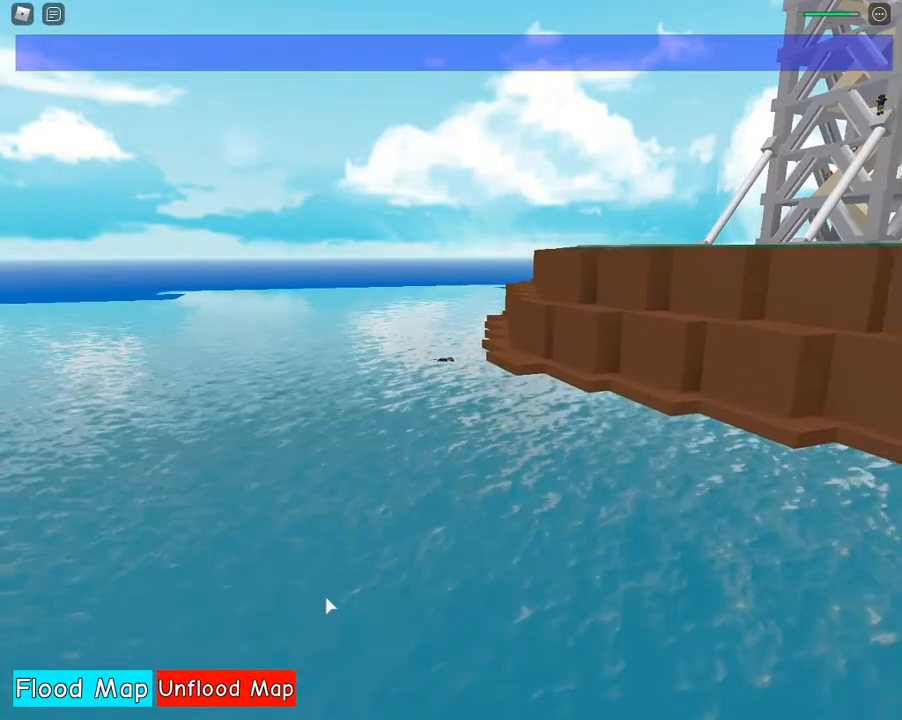
left_click(225, 688)
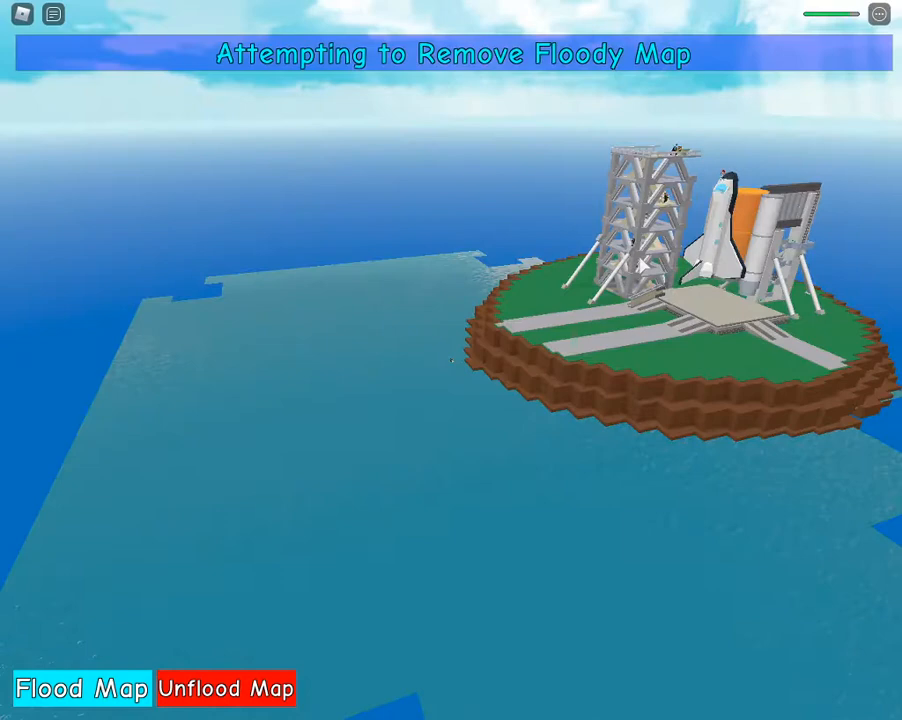
Step: Enter game.Workspace.Terrain:BreakJoints() in Sk8r, then load the saved flood script file
left_click(225, 688)
type("game.Wor")
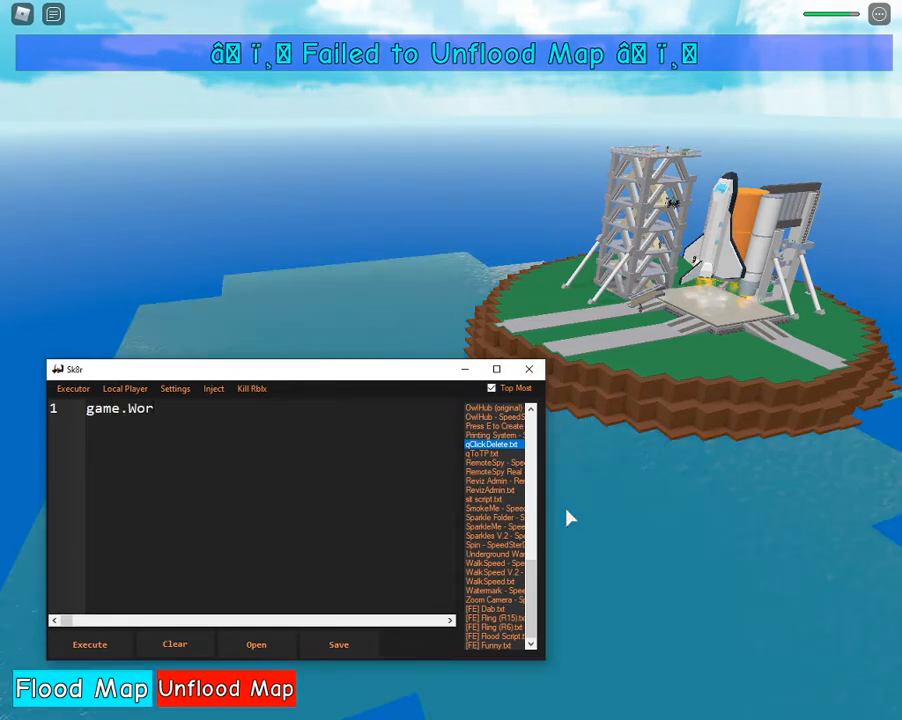
type("ksa")
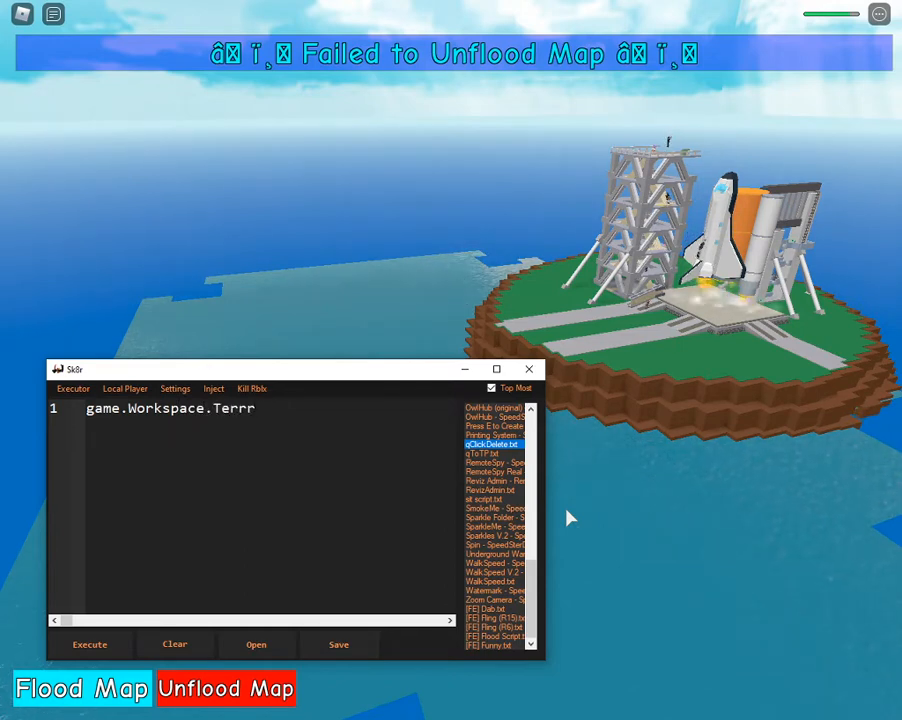
type("ain")
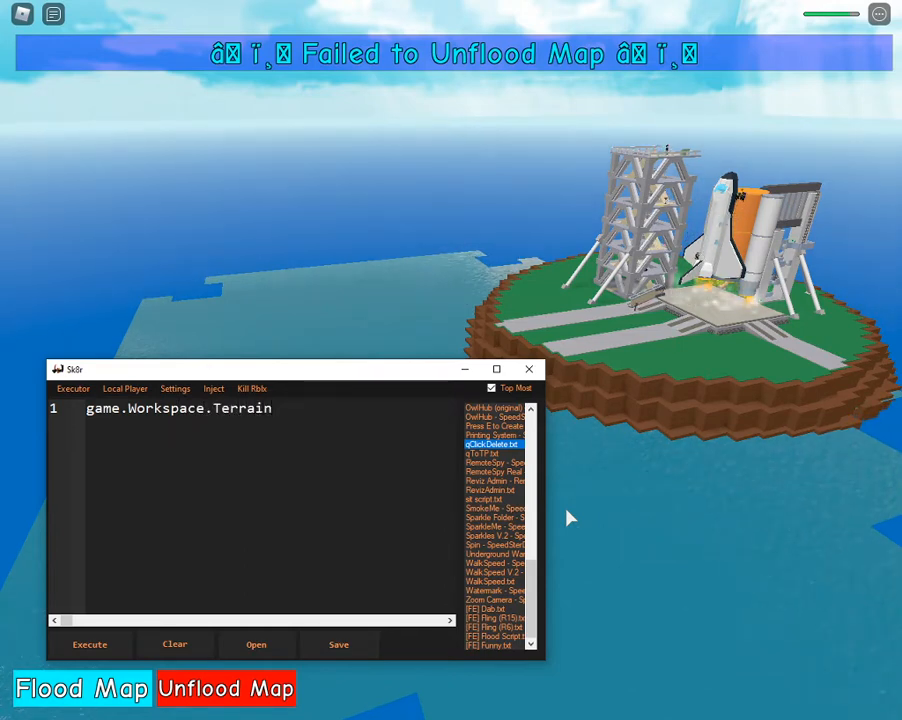
type(":")
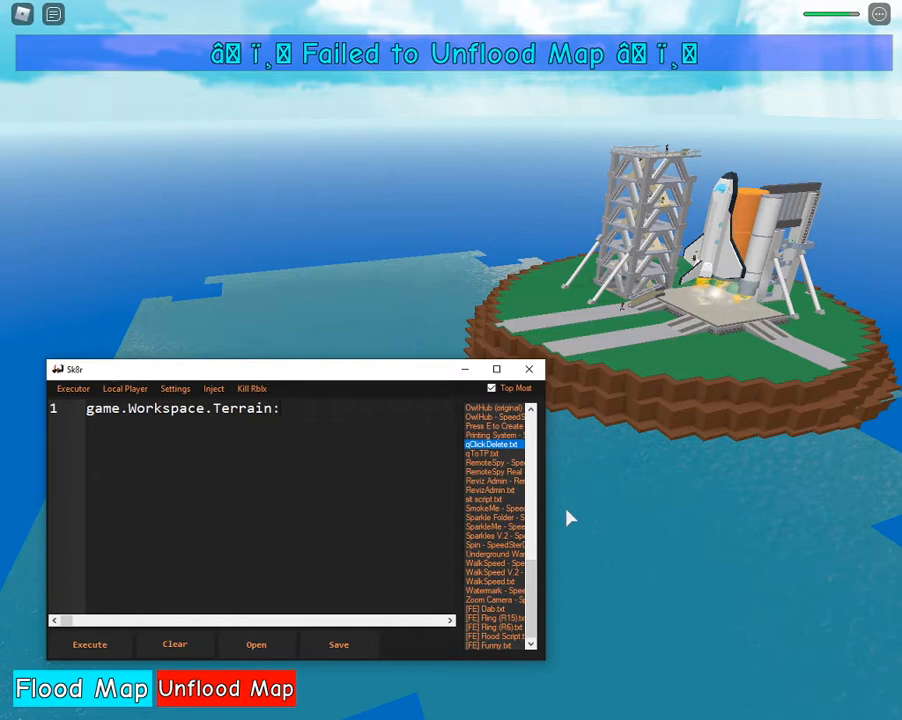
type(":BreakJoints")
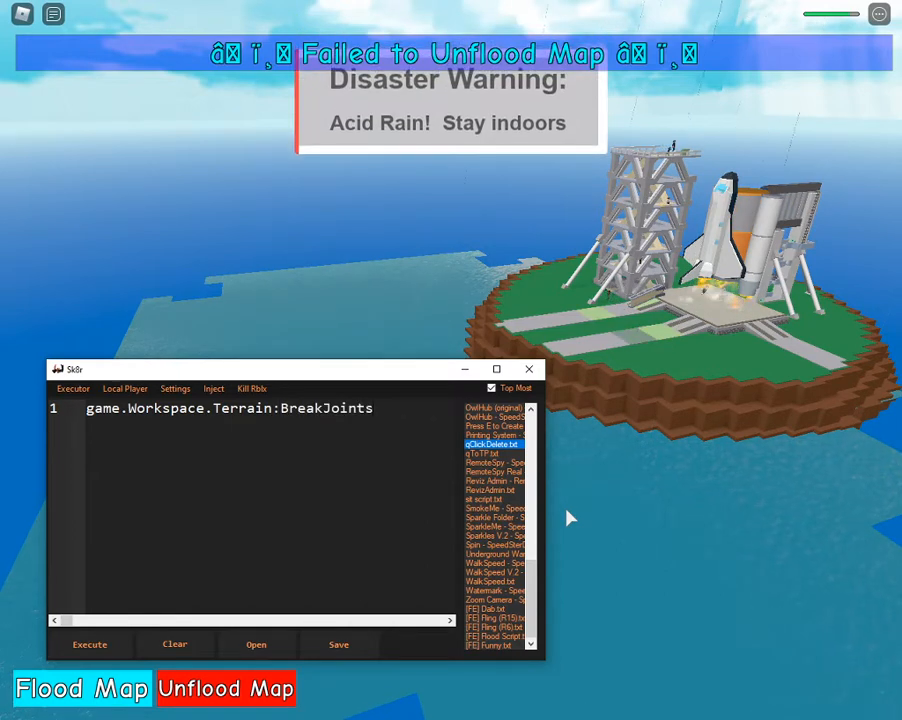
type("()w")
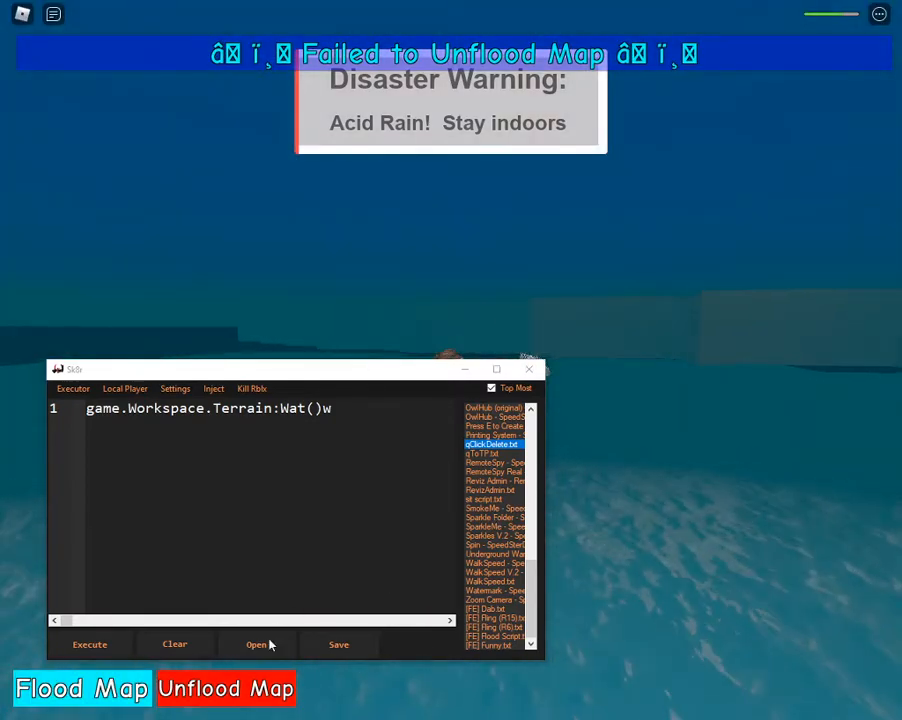
left_click(174, 643)
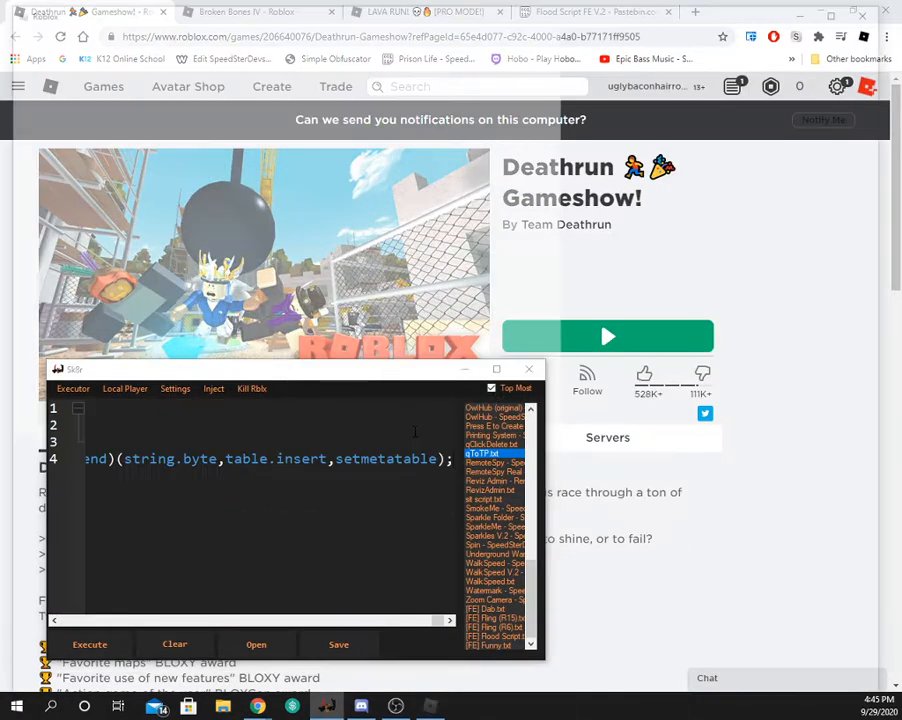
Step: Join Deathrun Gameshow, then inject Sk8r and execute the flood script
left_click(607, 336)
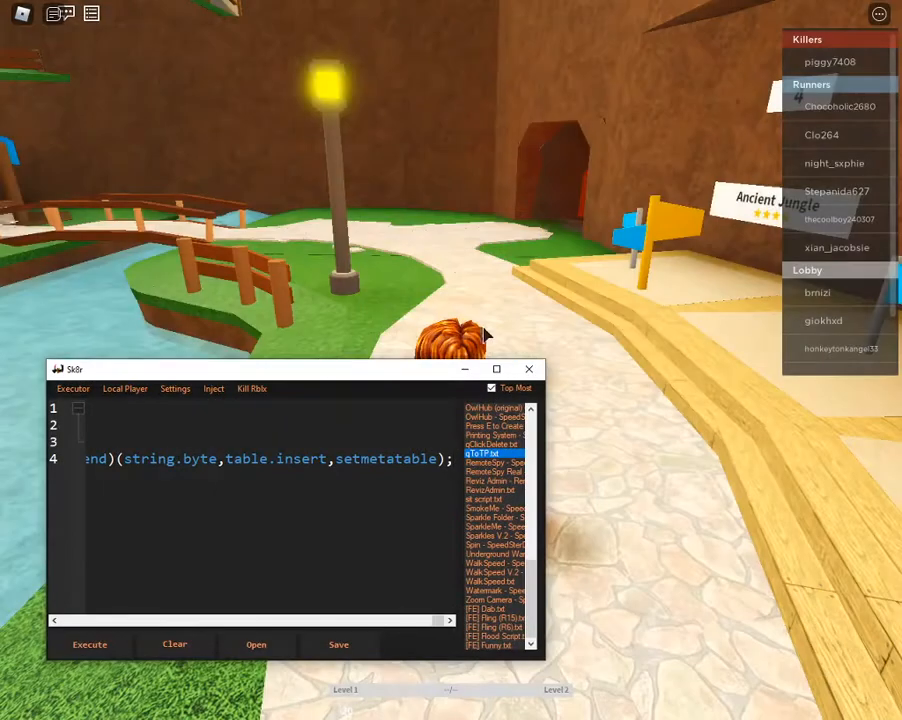
left_click(89, 644)
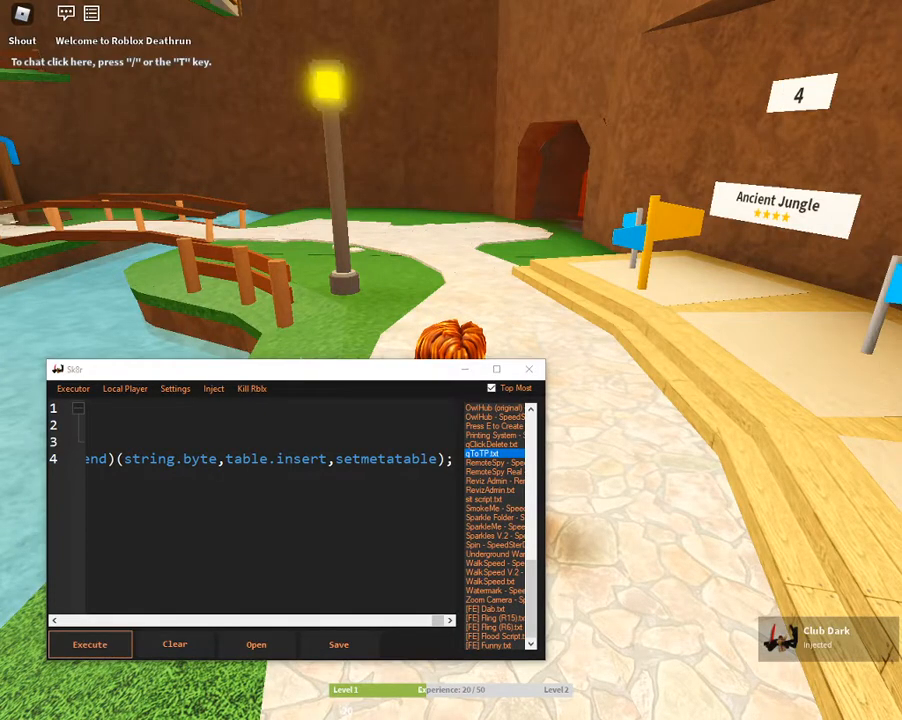
left_click(89, 643)
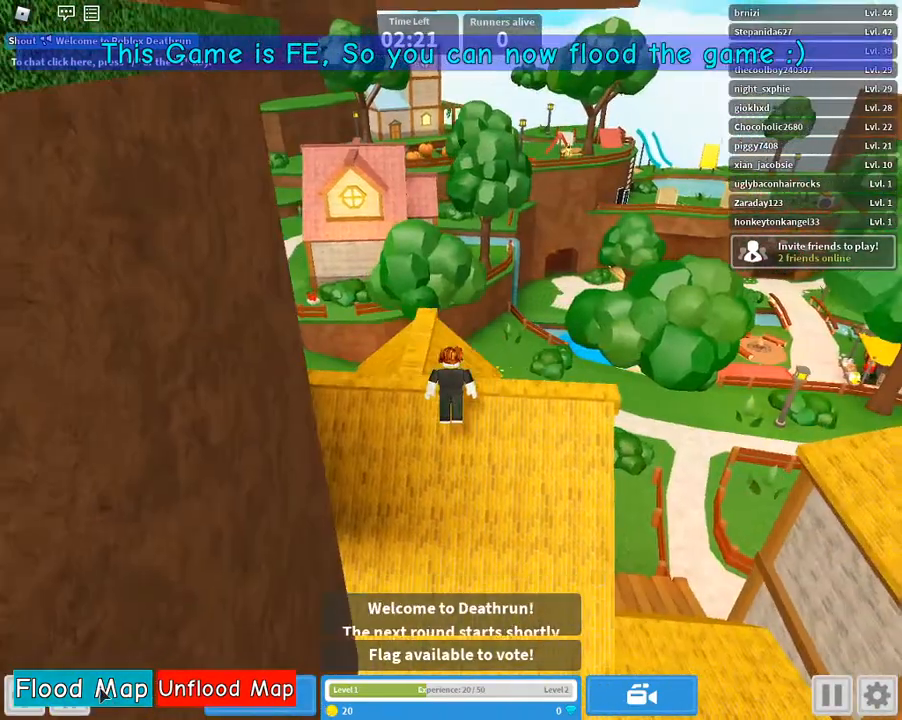
Step: Trigger Flood Map on the Deathrun map from the script GUI
left_click(82, 688)
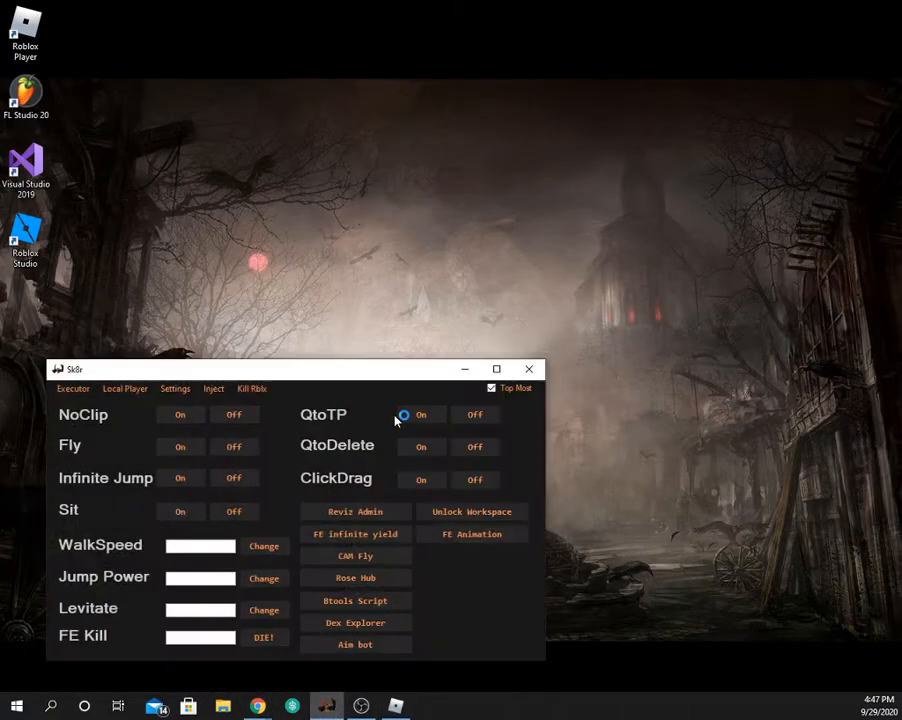
Step: Get Broken Bones IV running with the flood script injected and executed
left_click(180, 446)
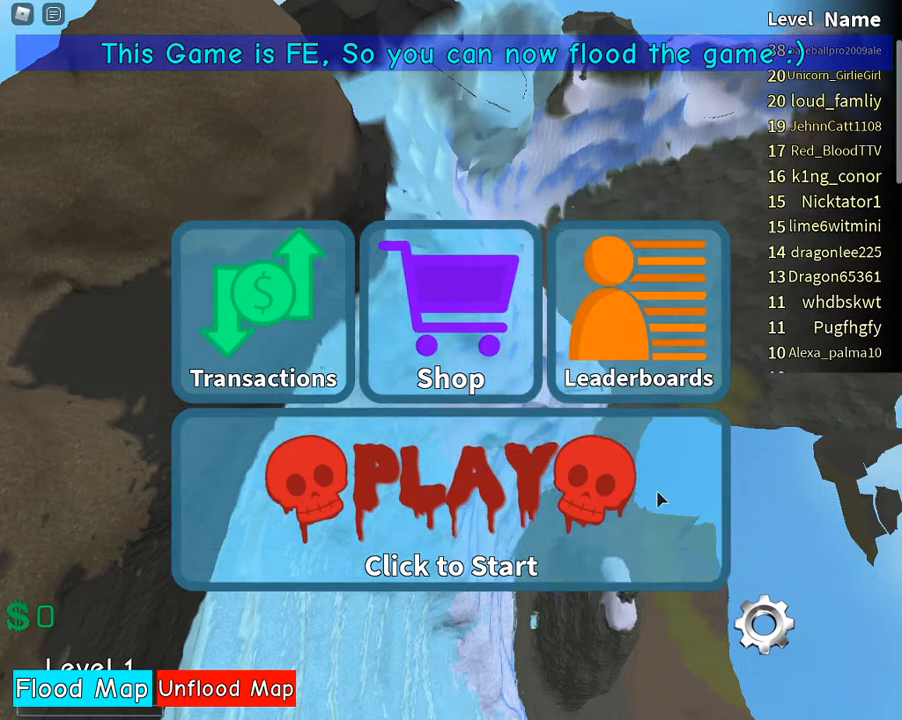
Step: Start playing Broken Bones and trigger Flood Map
left_click(450, 485)
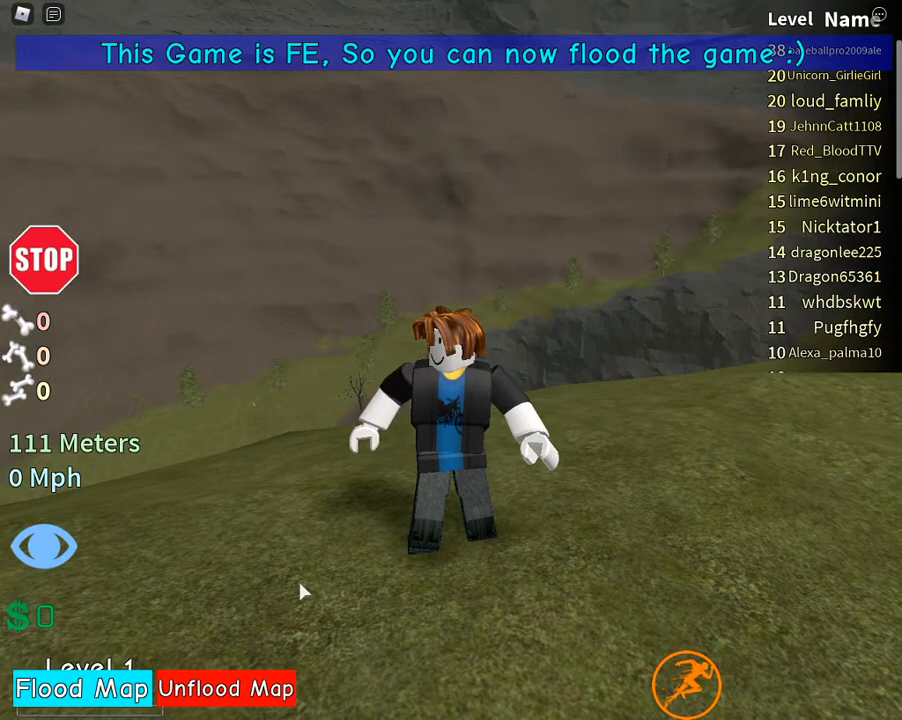
left_click(82, 688)
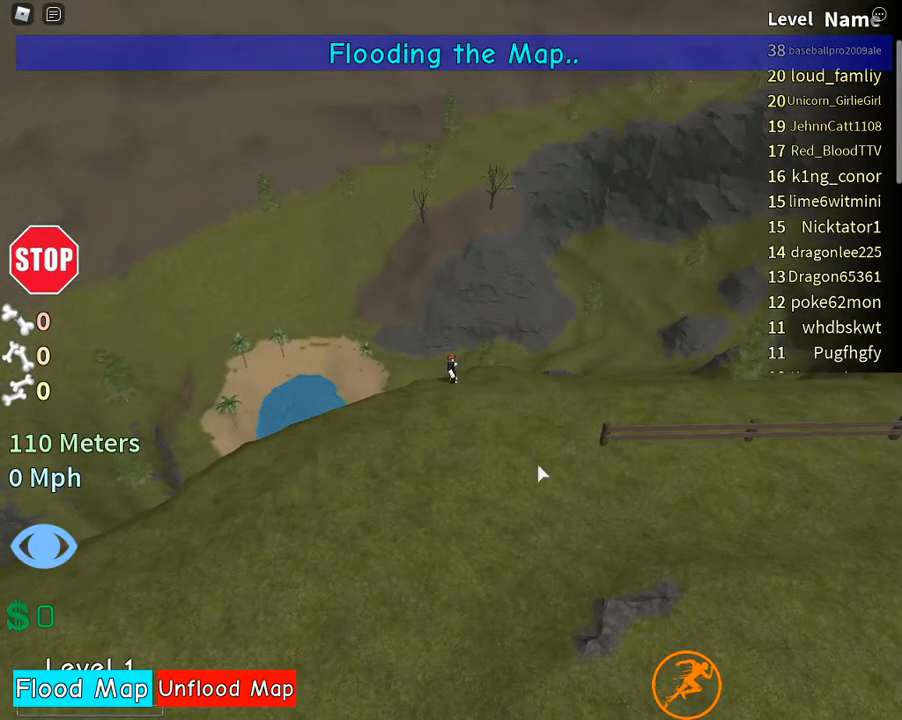
left_click(82, 689)
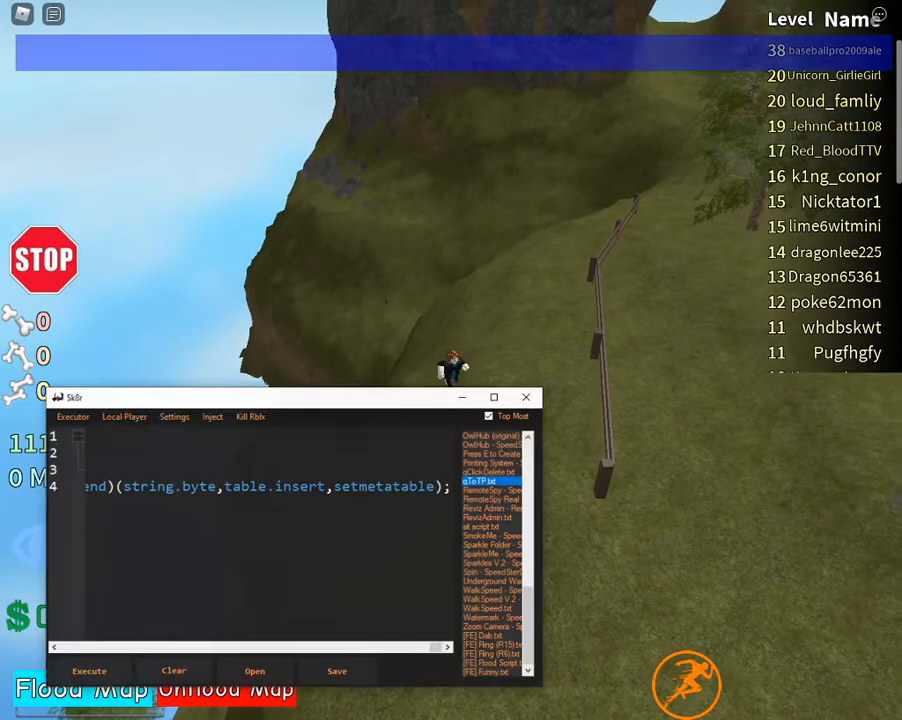
Step: Switch on QtoTP teleport in Sk8r's Local Player tab
left_click(123, 415)
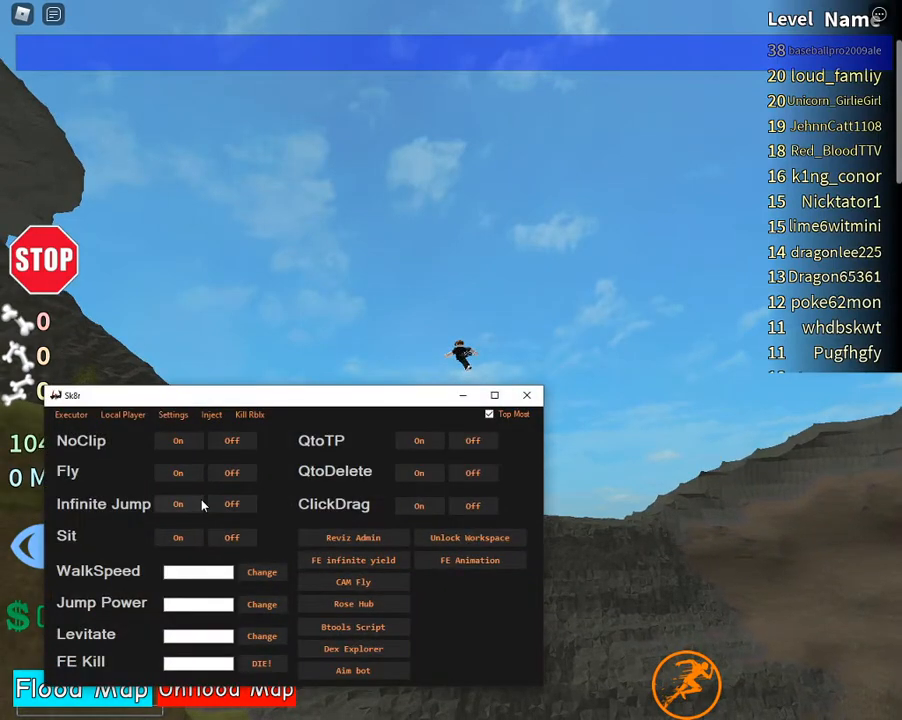
left_click(419, 440)
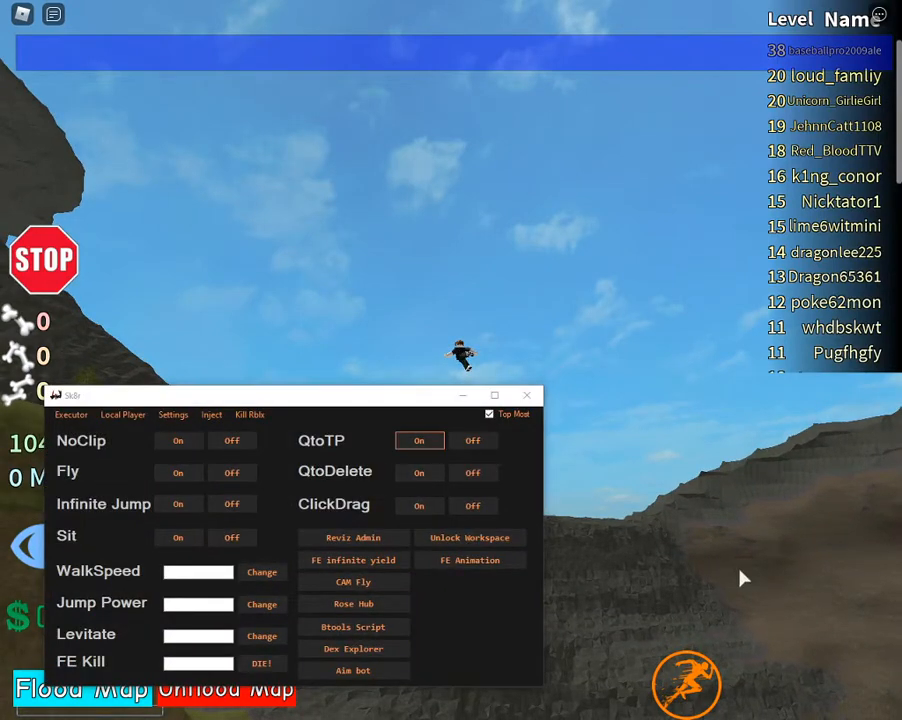
left_click(527, 395)
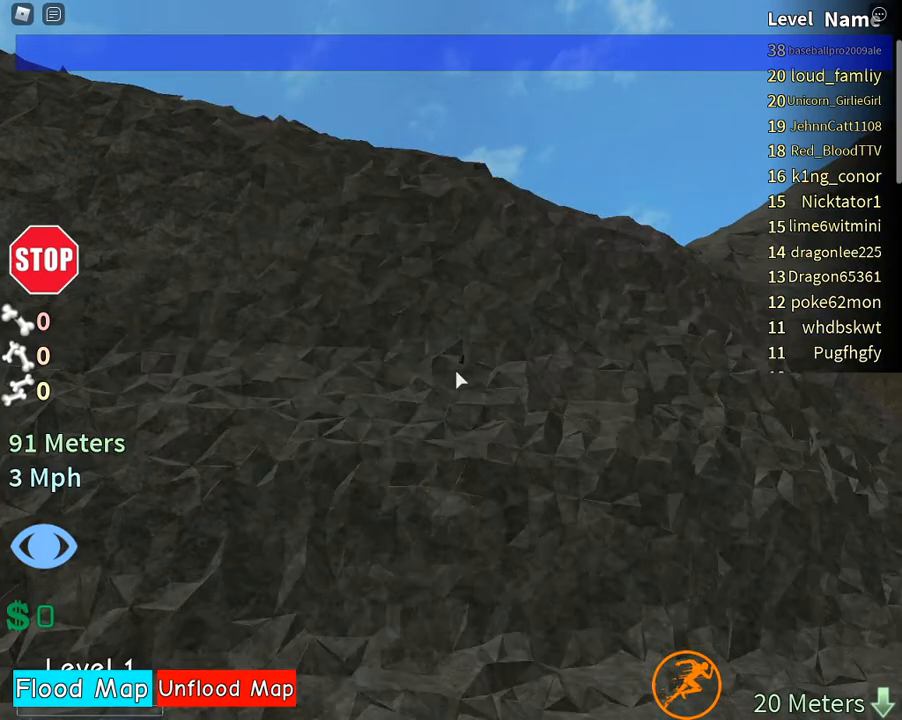